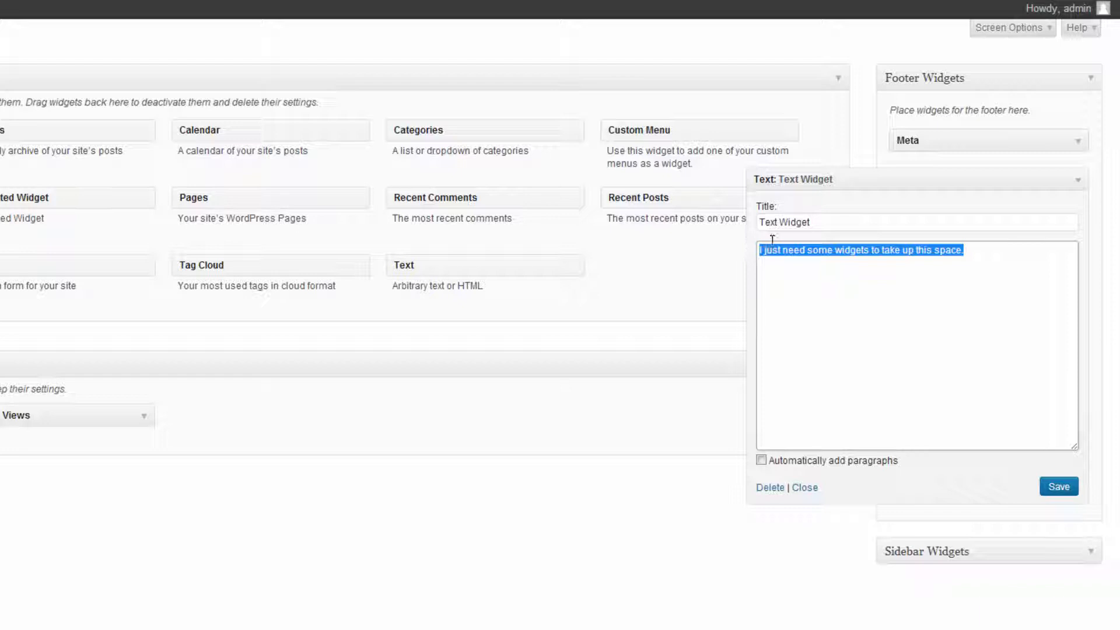
{"action": "mouse_move", "coordinate": [970, 109]}
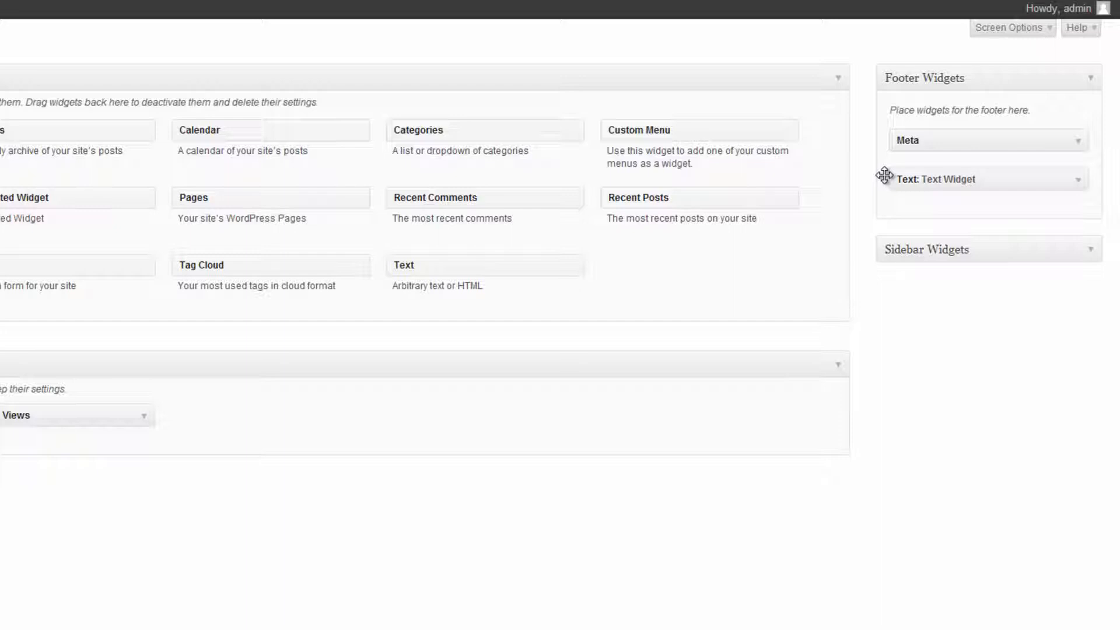
- Toggle the Meta widget's settings, then add Recent Posts to Footer Widgets and expand it
{"action": "left_click", "coordinate": [986, 140]}
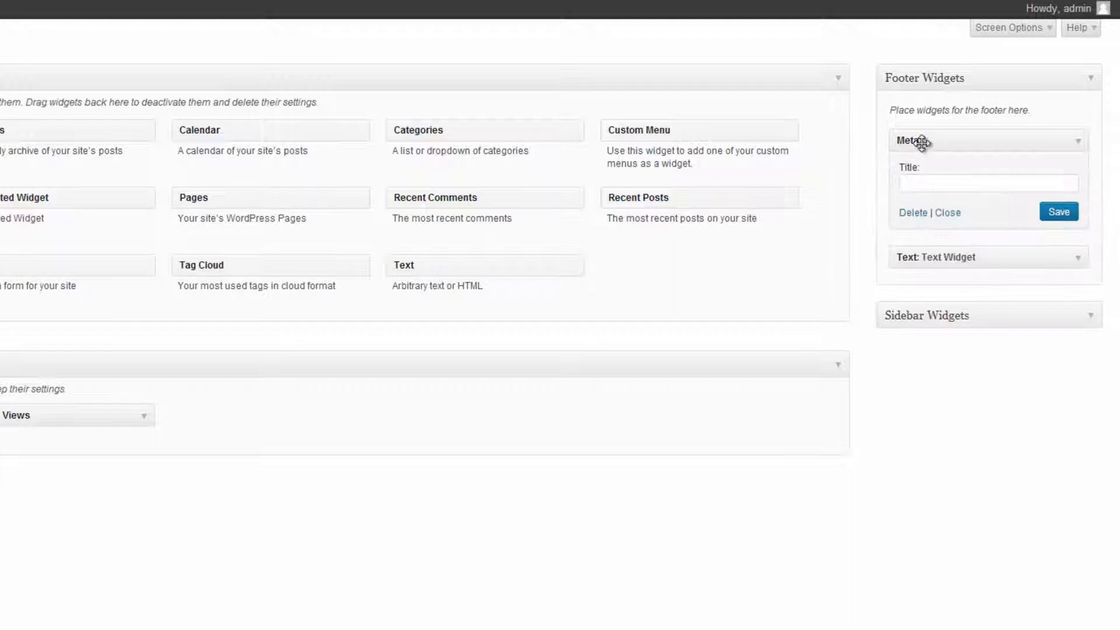
{"action": "left_click", "coordinate": [916, 140]}
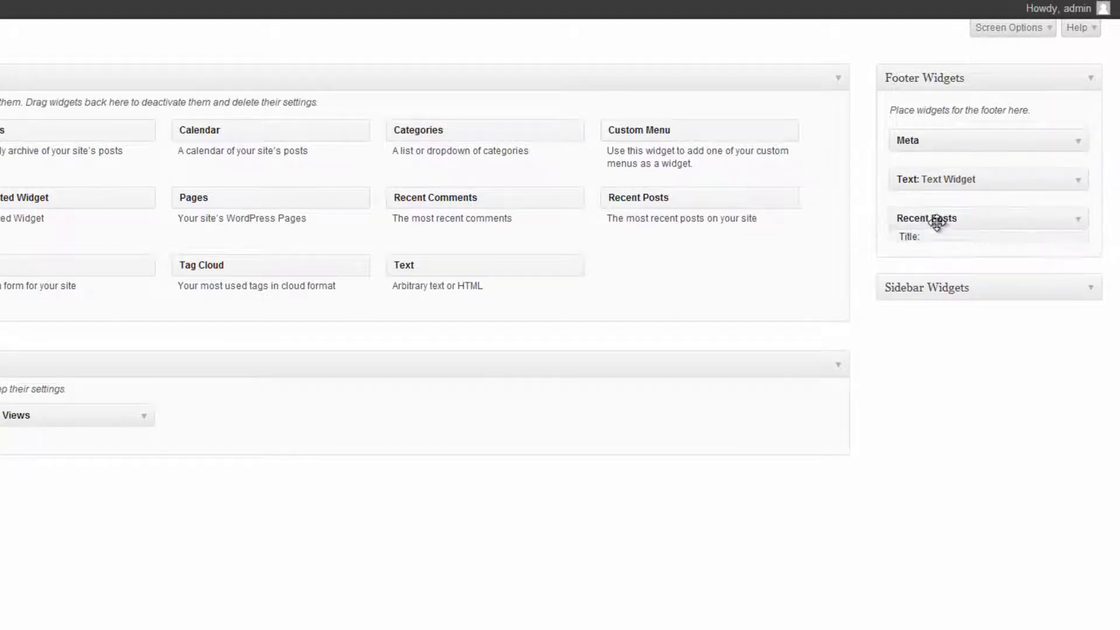
{"action": "left_click", "coordinate": [926, 218]}
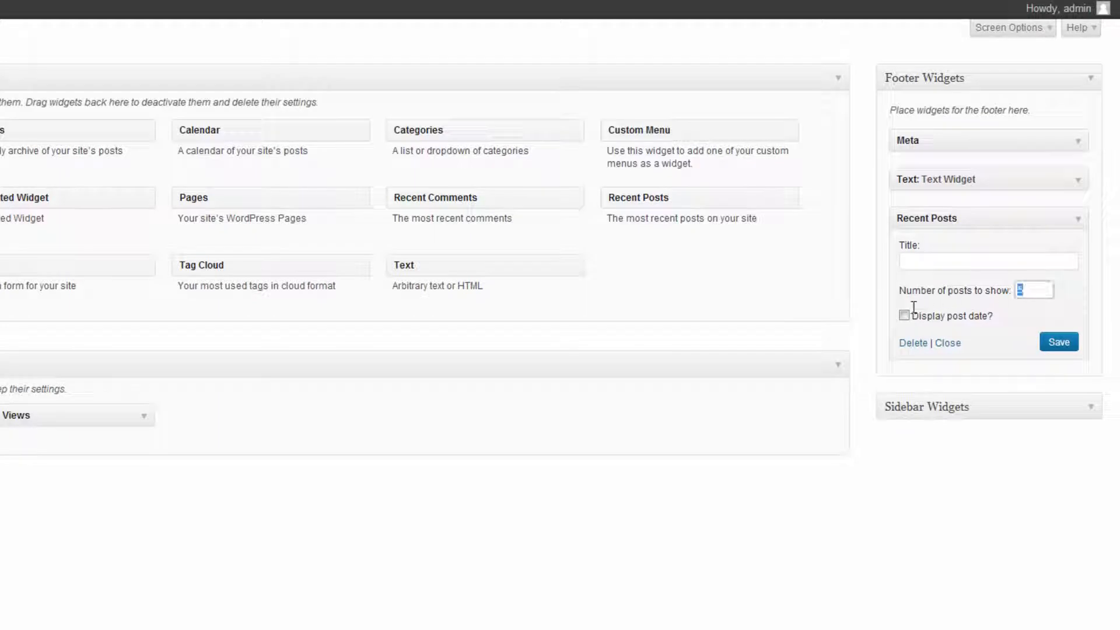
{"action": "left_click", "coordinate": [988, 260]}
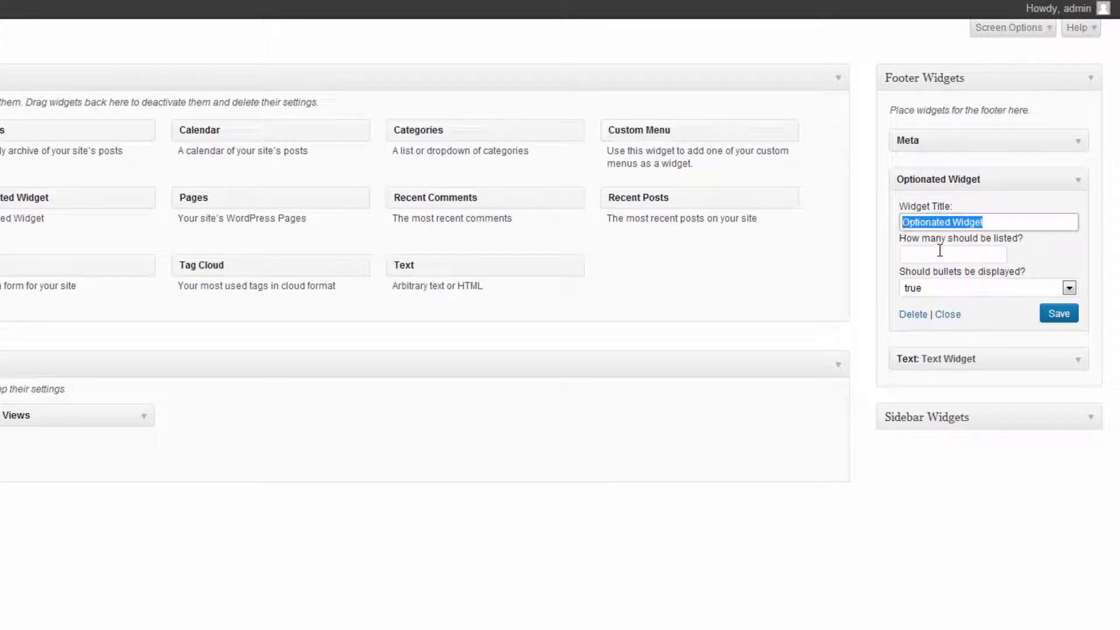
- Set the Optionated Widget's bullets option to true
{"action": "left_click", "coordinate": [951, 254]}
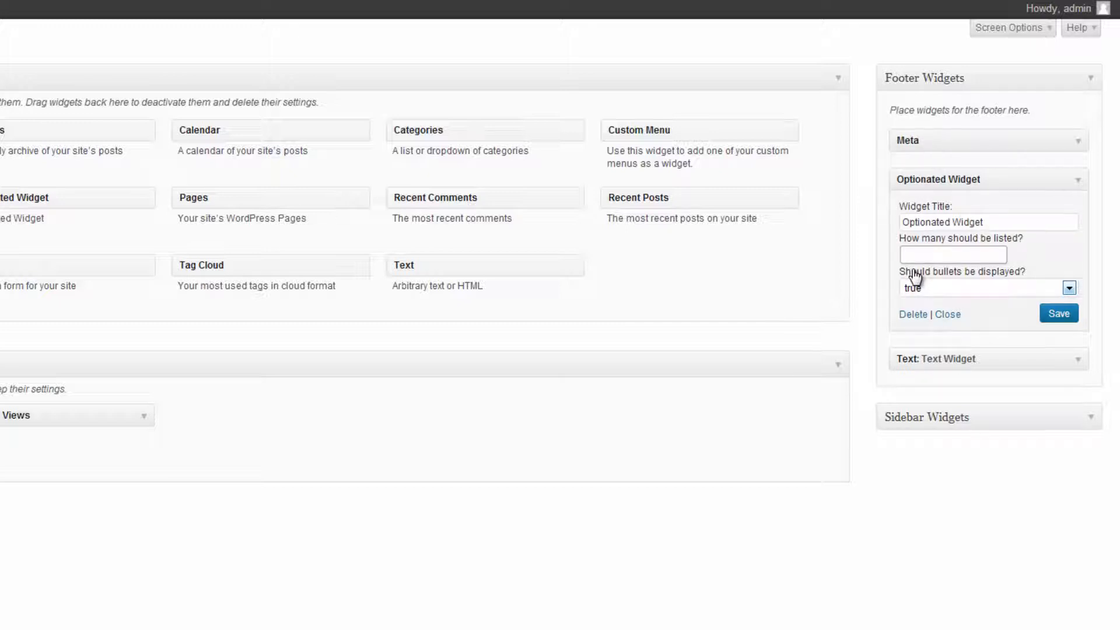
{"action": "left_click", "coordinate": [952, 254]}
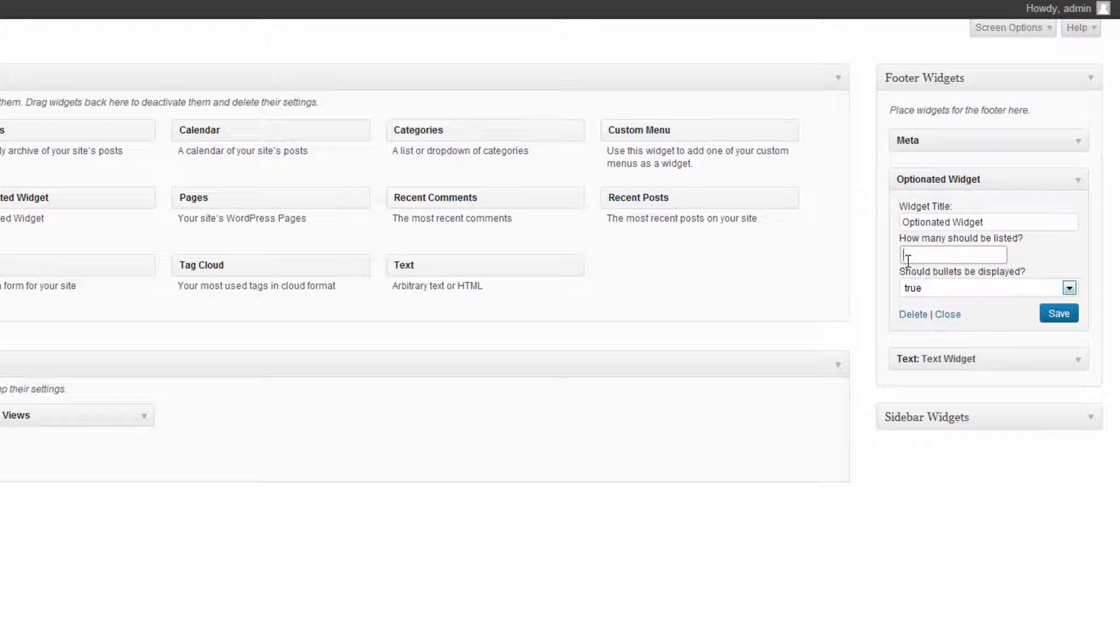
{"action": "left_click", "coordinate": [987, 288]}
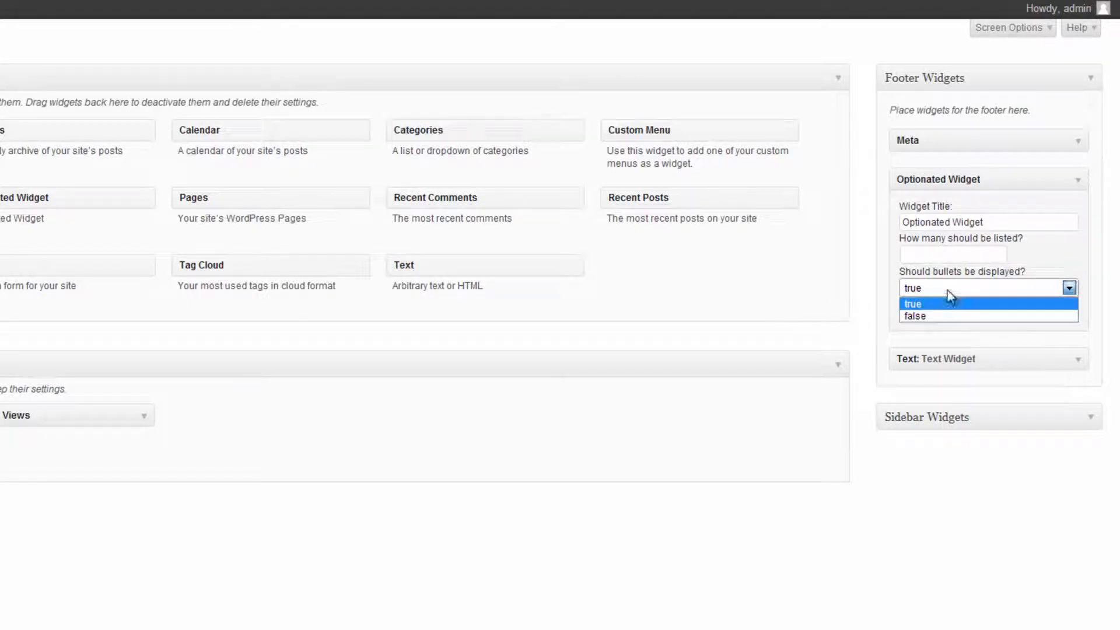
{"action": "left_click", "coordinate": [912, 303]}
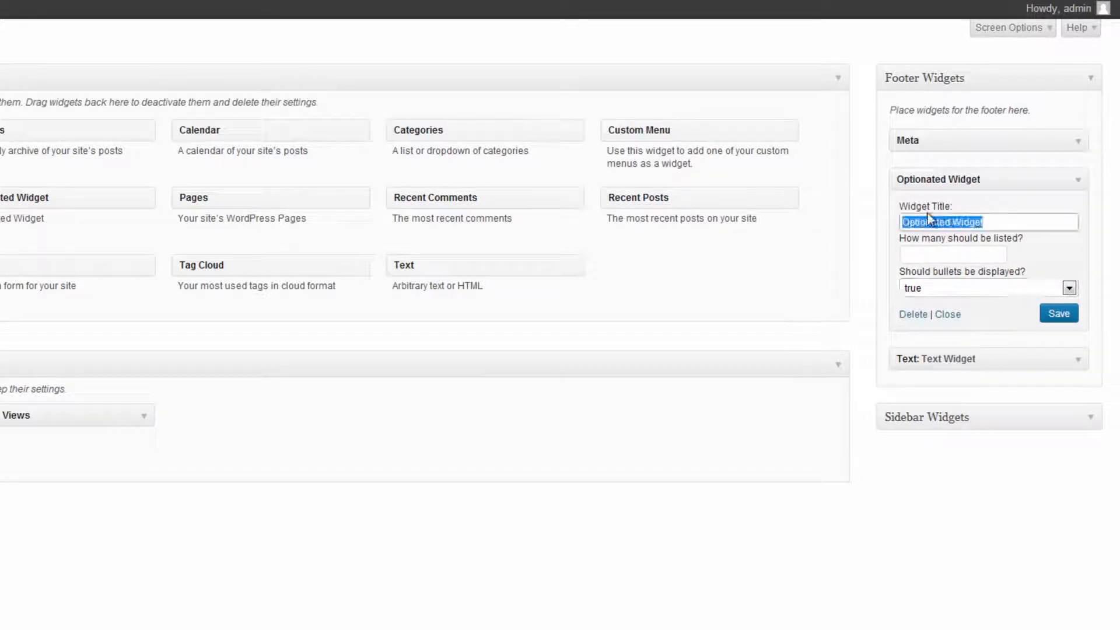
- Enter 1 in 'How many should be listed?' and save the widget
{"action": "left_click", "coordinate": [952, 254]}
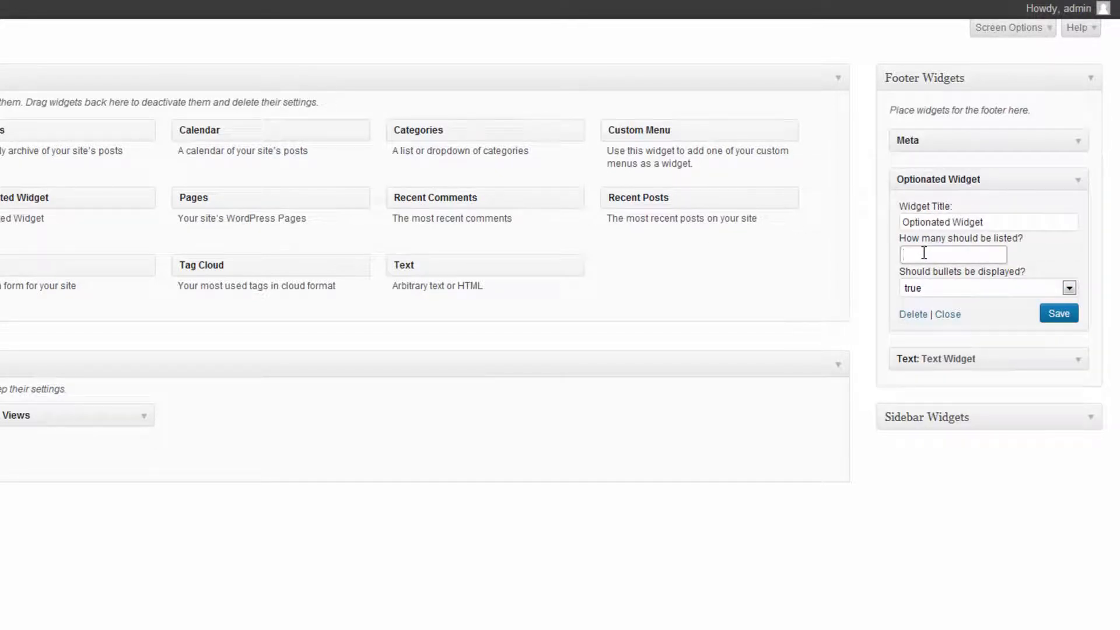
{"action": "type", "text": "1"}
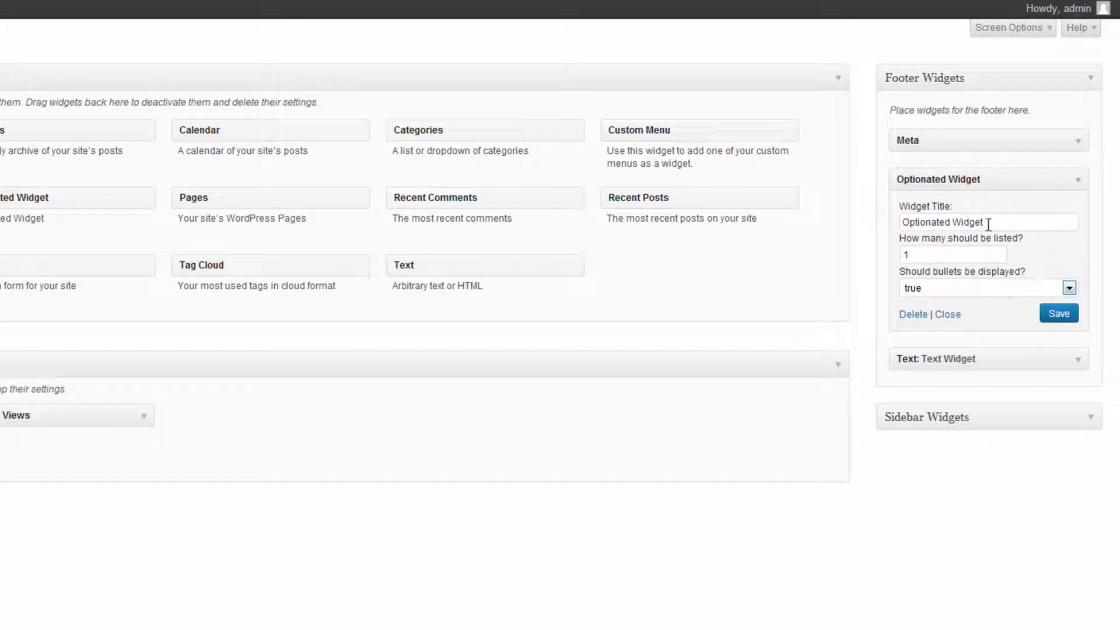
{"action": "left_click", "coordinate": [986, 287]}
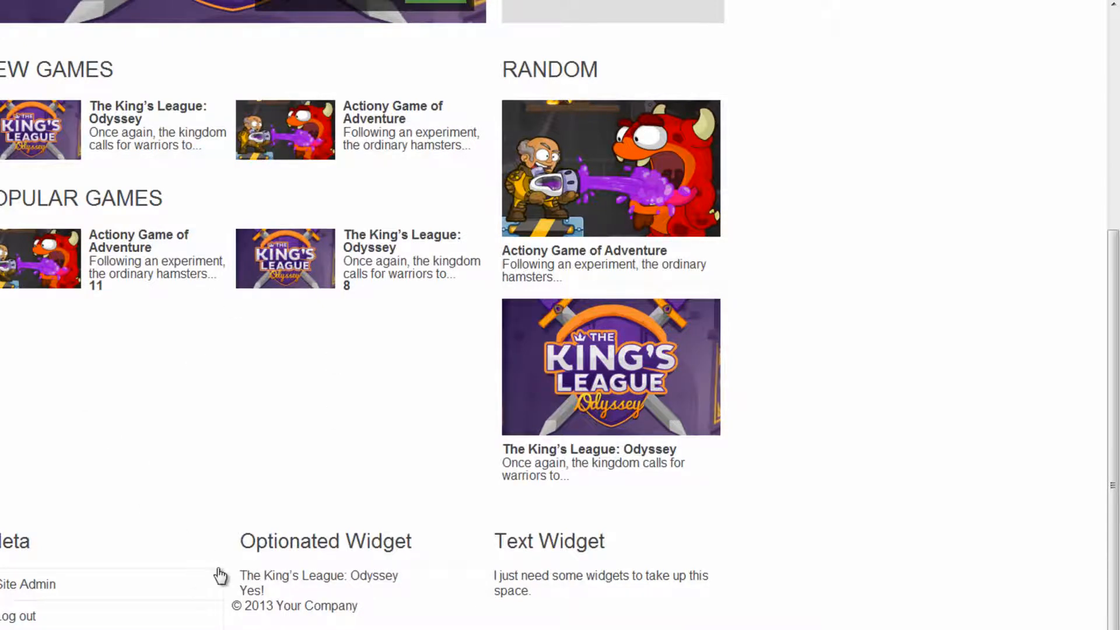
{"action": "mouse_move", "coordinate": [270, 596]}
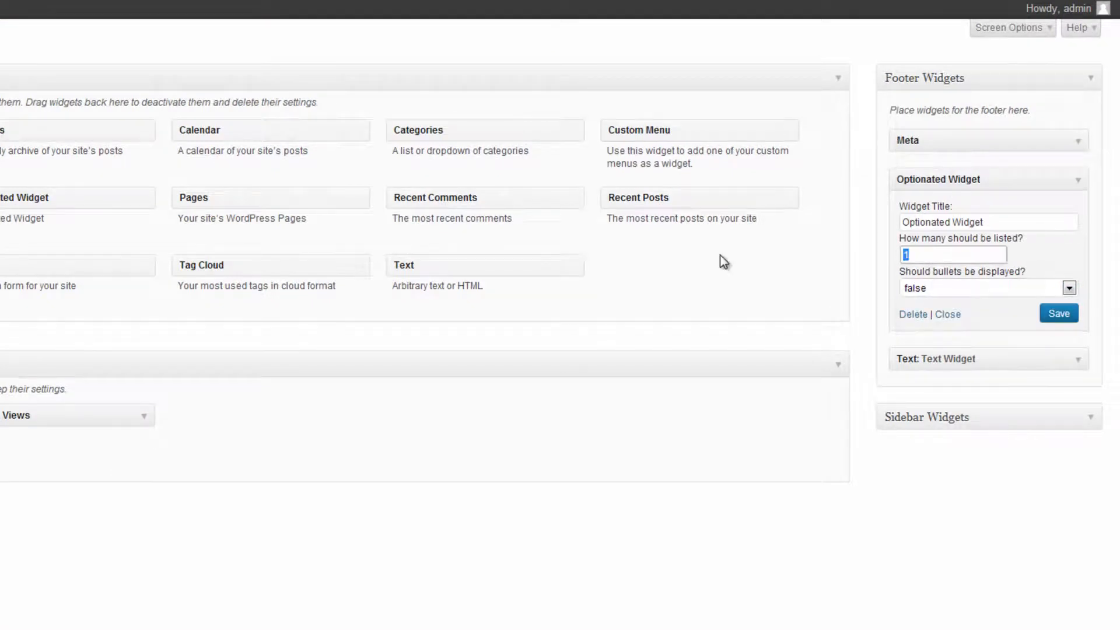
- Set the count to 2 and rename the title 'Optionated Cow'
{"action": "type", "text": "2"}
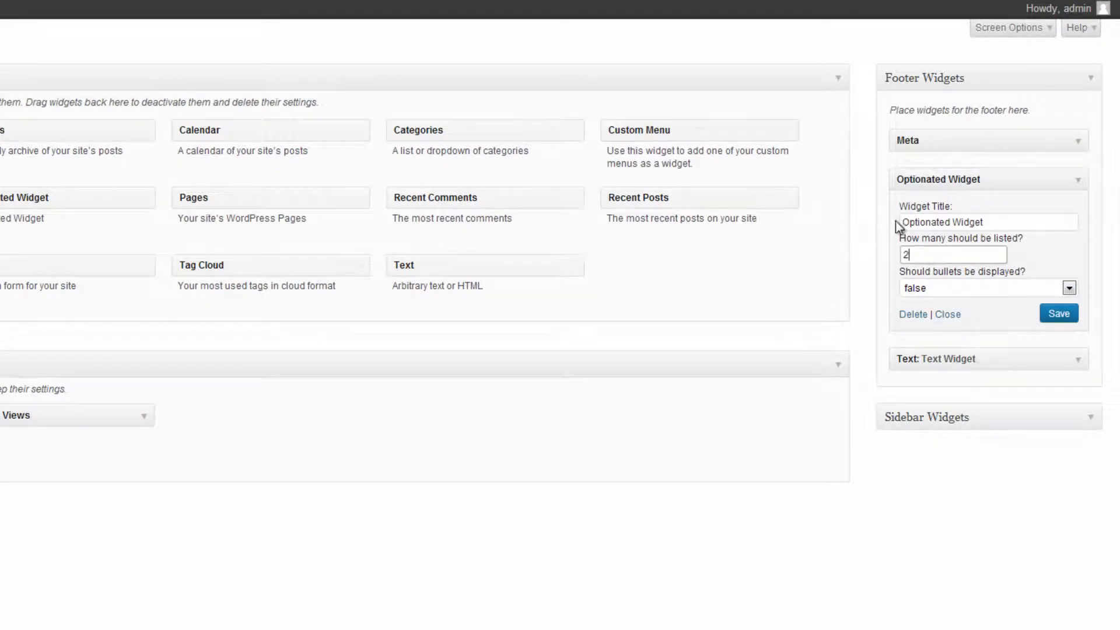
{"action": "double_click", "coordinate": [969, 222]}
{"action": "type", "text": "C"}
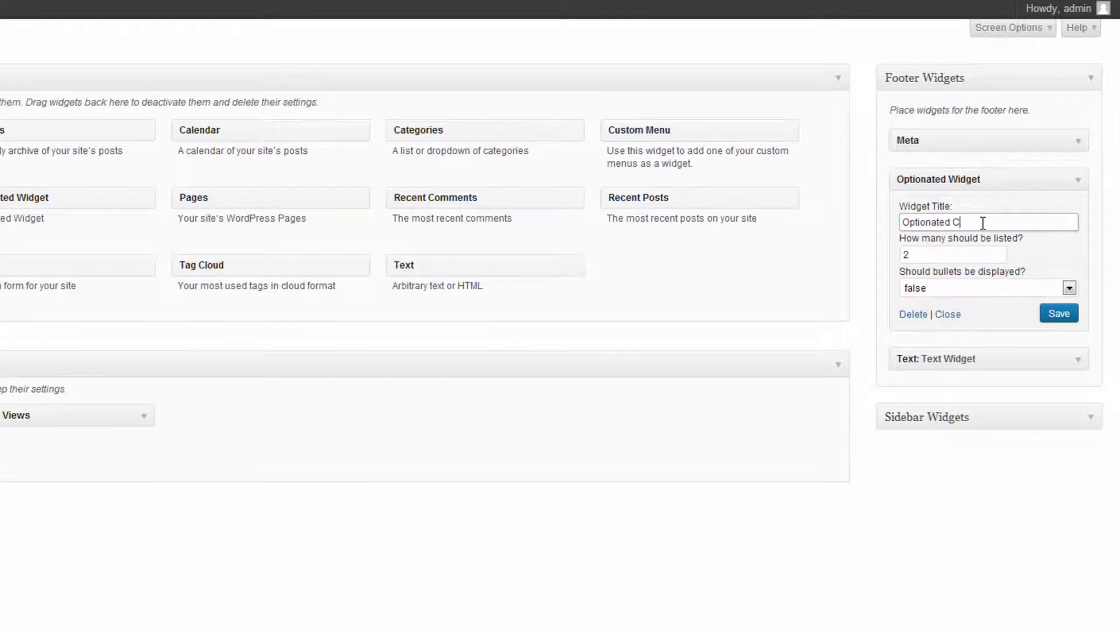
{"action": "type", "text": "ow"}
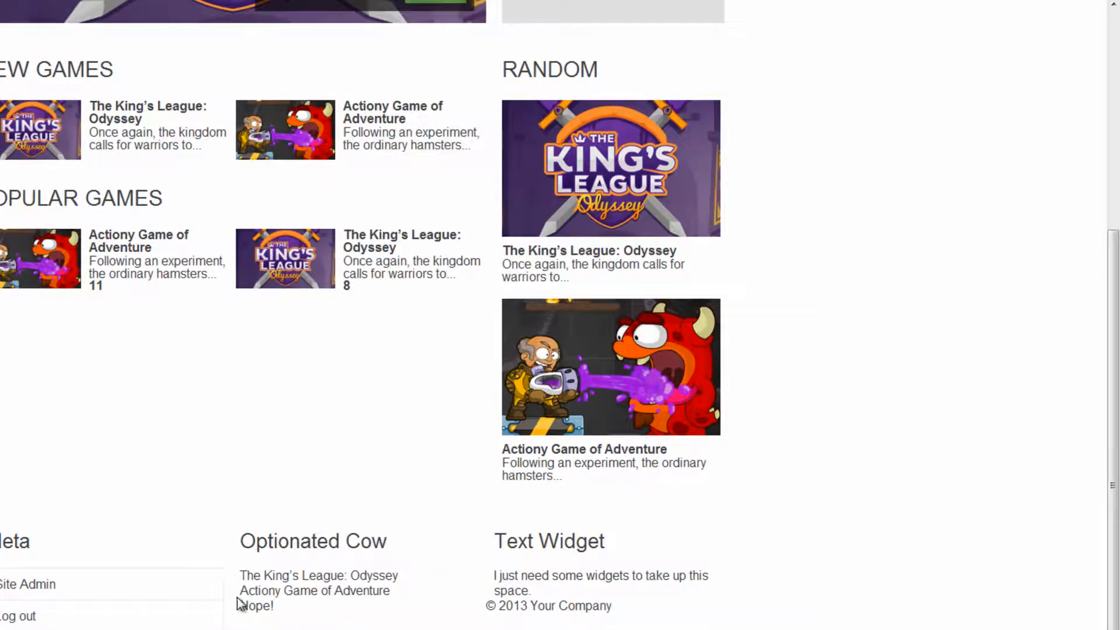
{"action": "double_click", "coordinate": [256, 605]}
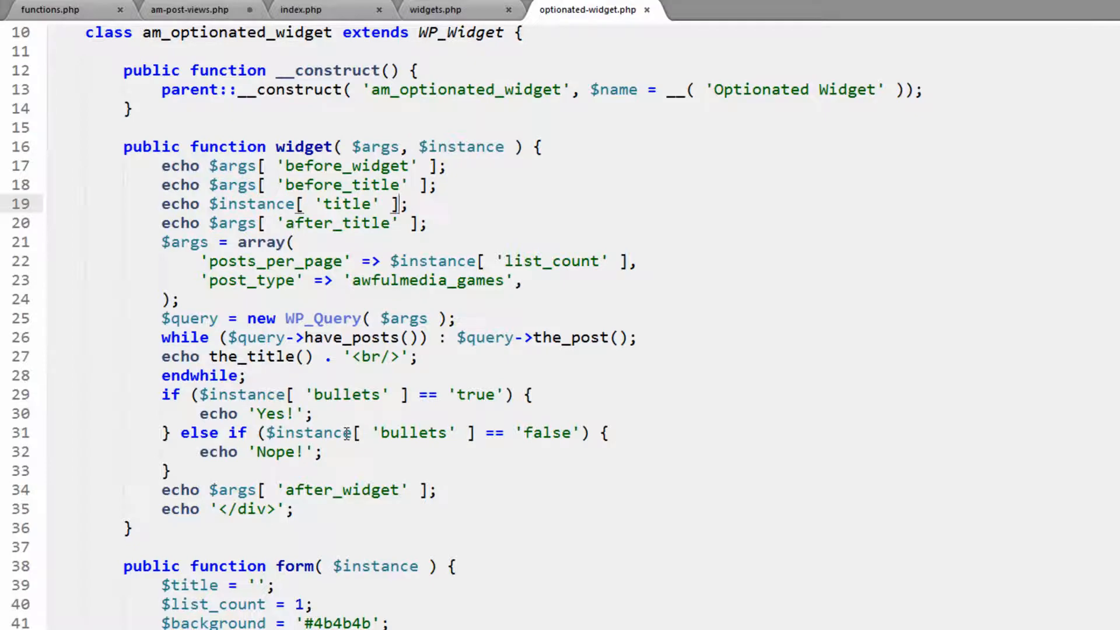
- Scroll through optionated-widget.php in Sublime Text to review the widget() function
{"action": "scroll", "scroll_direction": "down", "scroll_amount": 3}
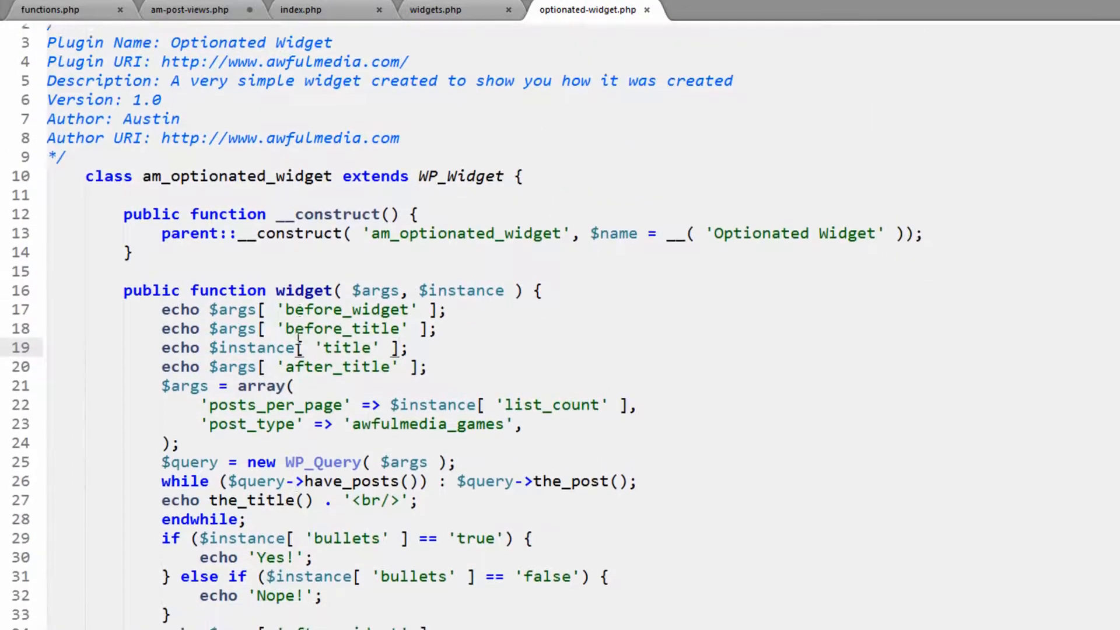
{"action": "scroll", "scroll_direction": "down", "scroll_amount": 3}
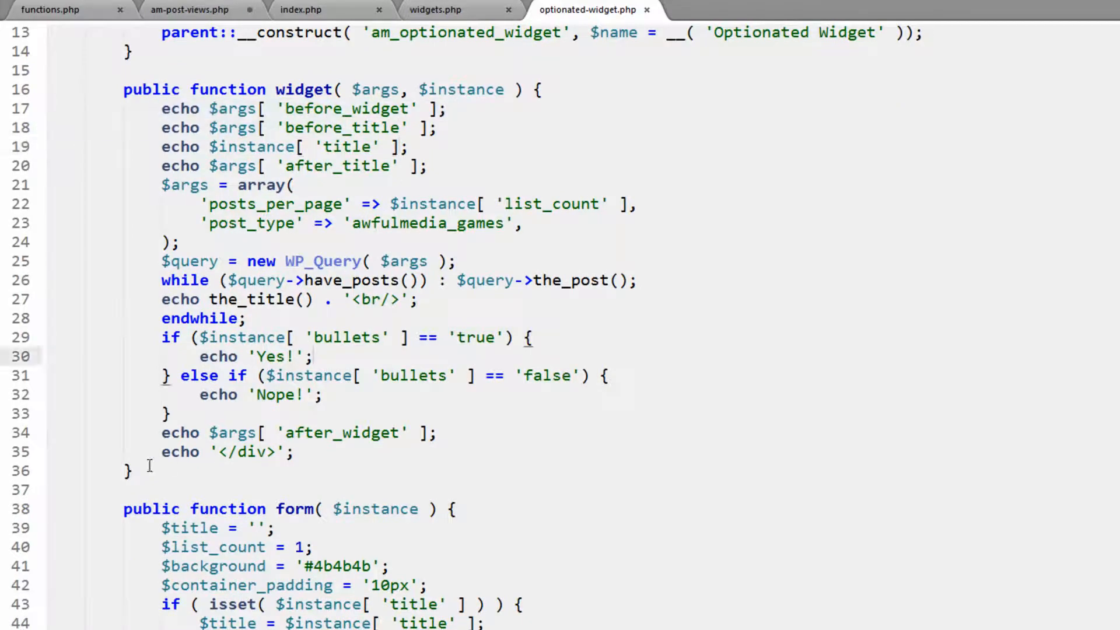
{"action": "scroll", "scroll_direction": "down", "scroll_amount": 3}
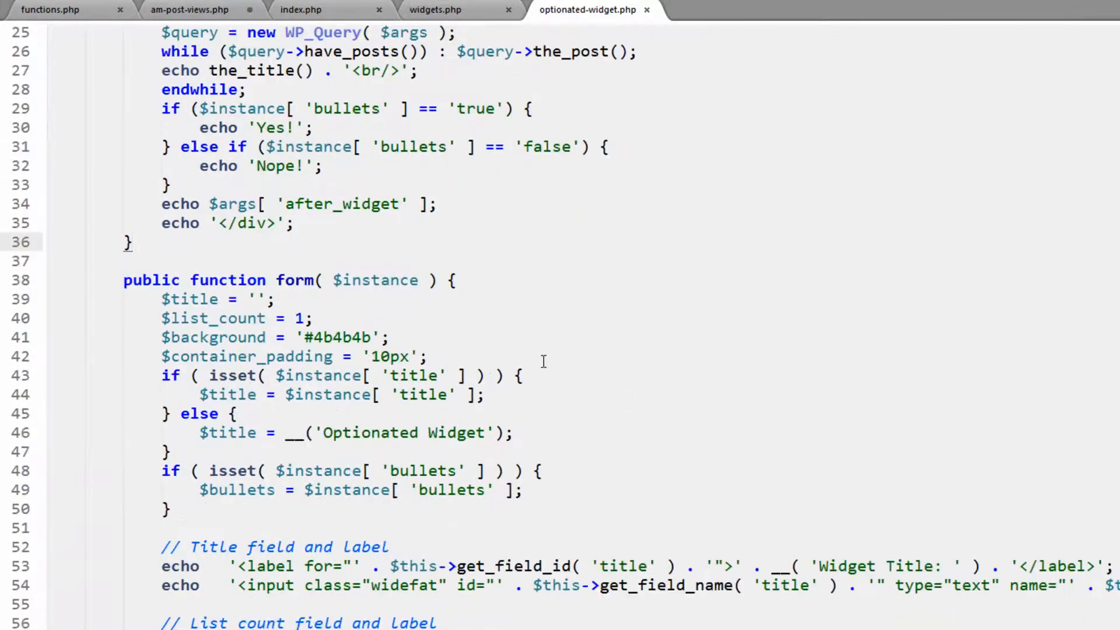
{"action": "scroll", "scroll_direction": "down", "scroll_amount": 3}
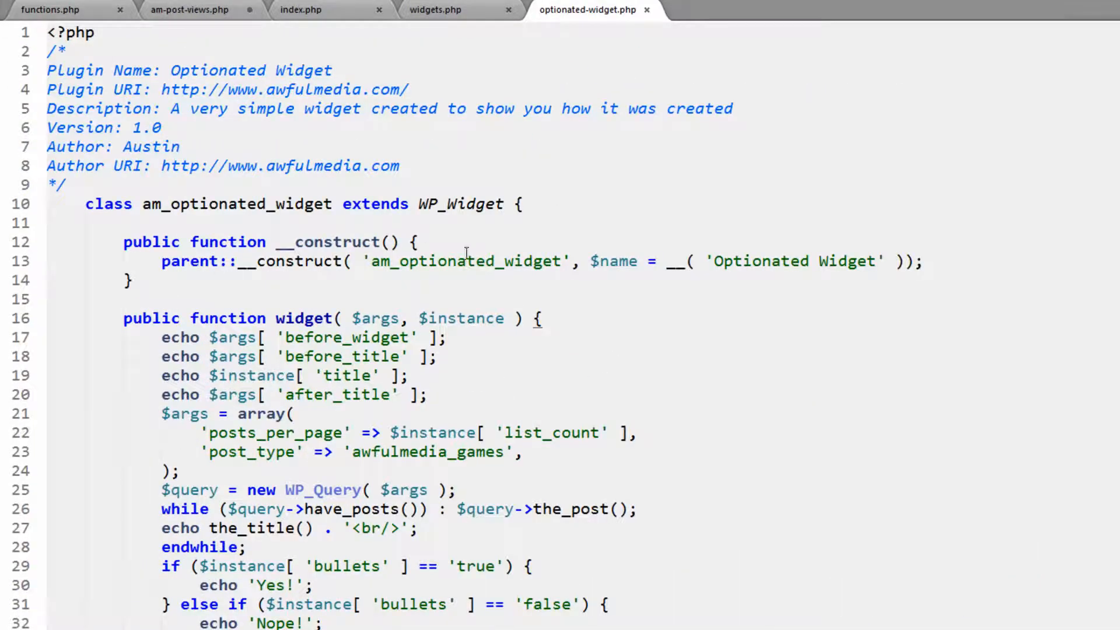
{"action": "double_click", "coordinate": [464, 261]}
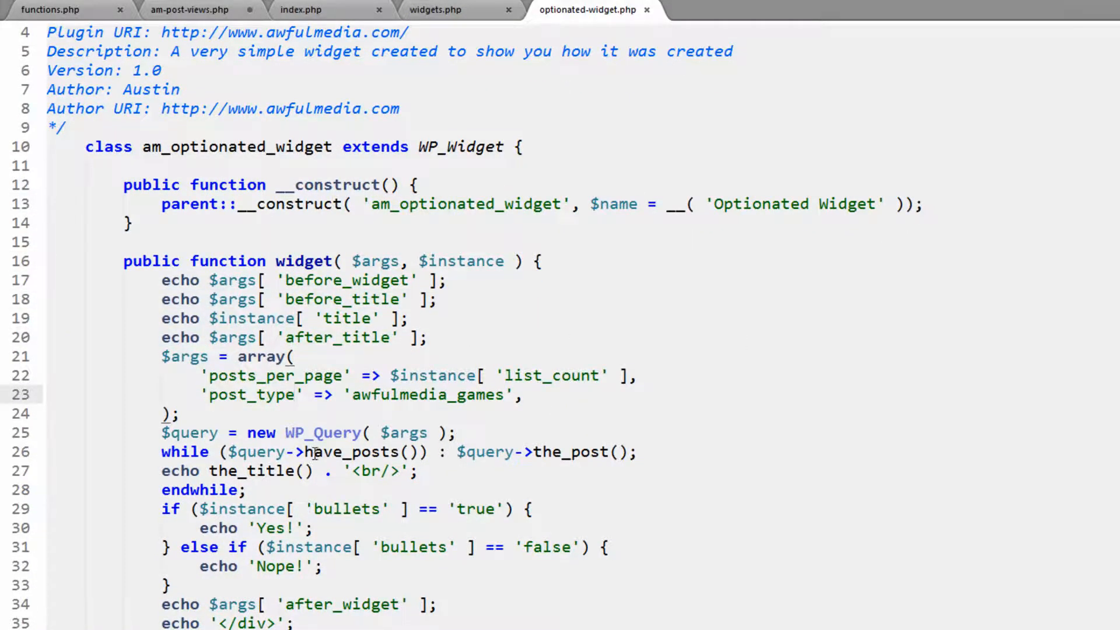
{"action": "scroll", "scroll_direction": "down", "scroll_amount": 3}
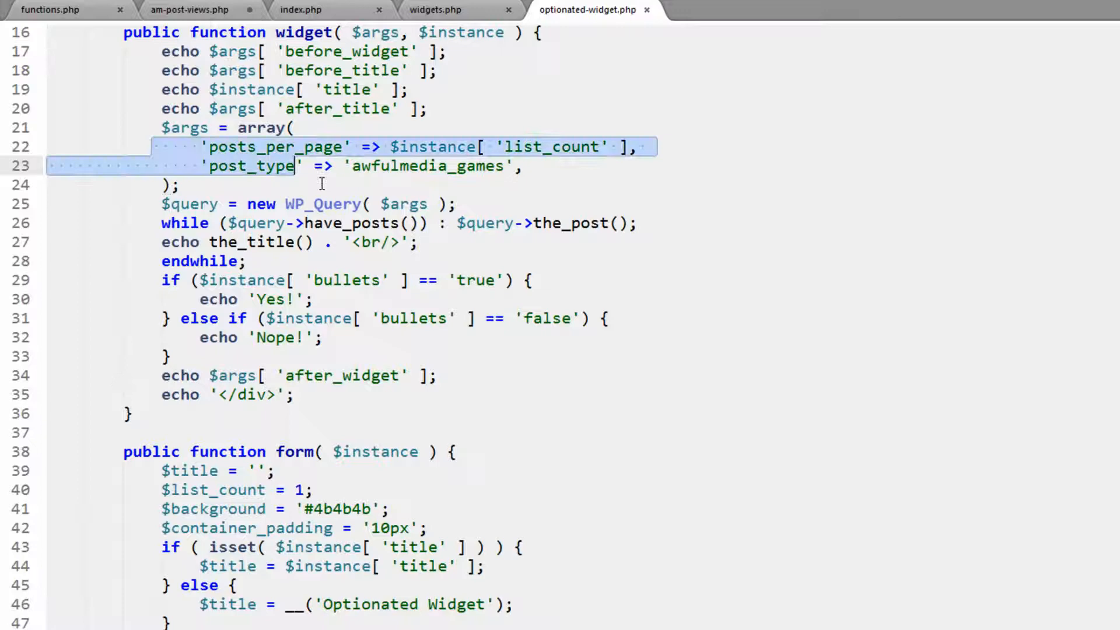
{"action": "left_click", "coordinate": [320, 184]}
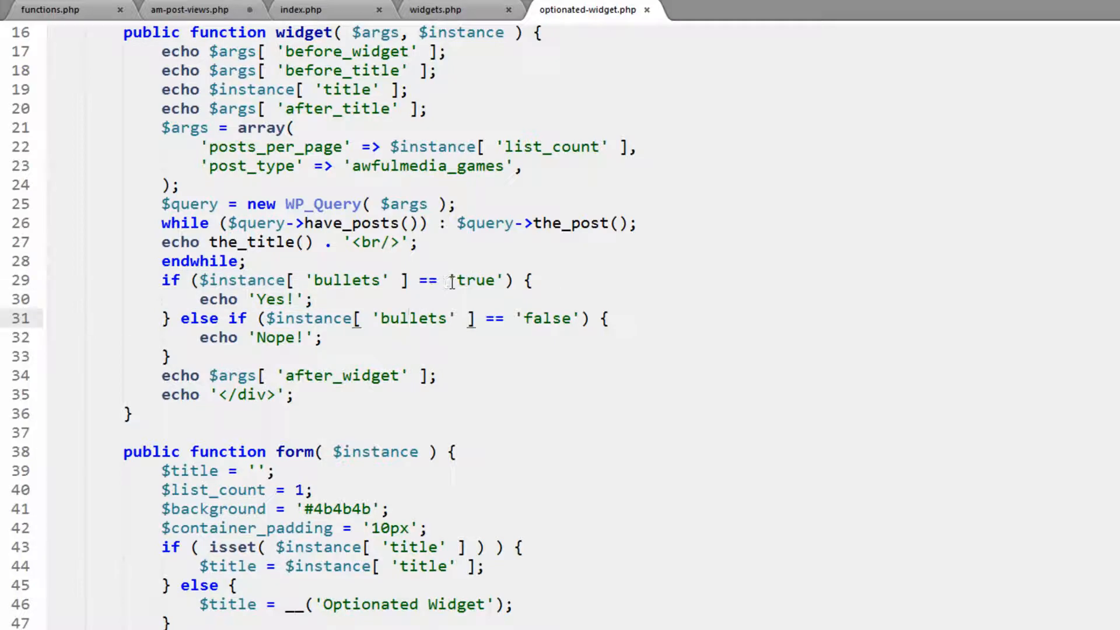
{"action": "double_click", "coordinate": [473, 280]}
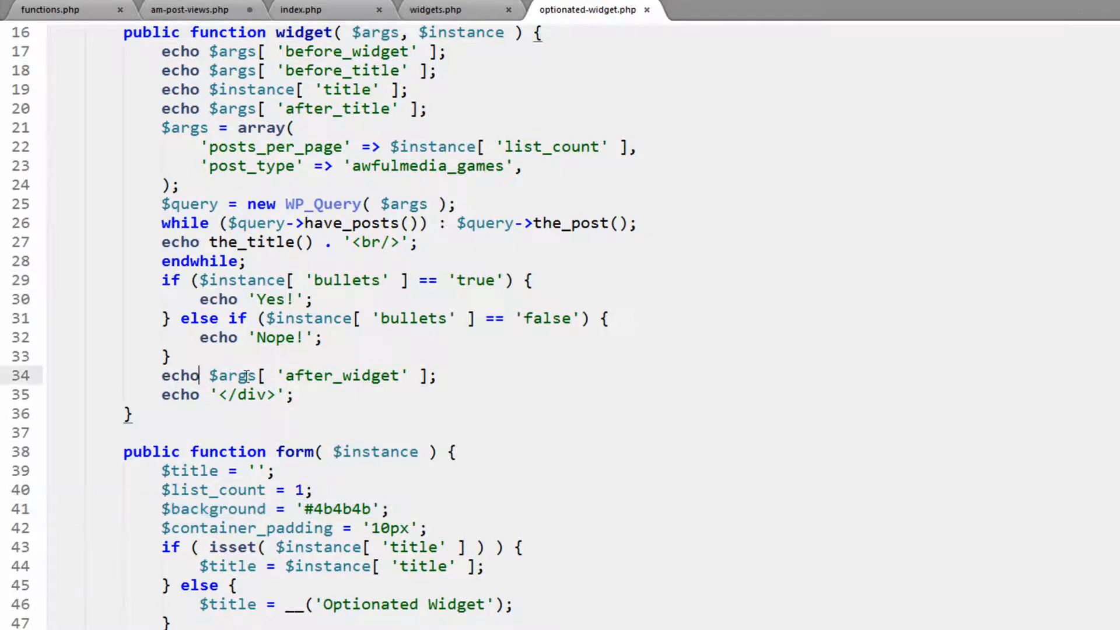
{"action": "scroll", "scroll_direction": "down", "scroll_amount": 3}
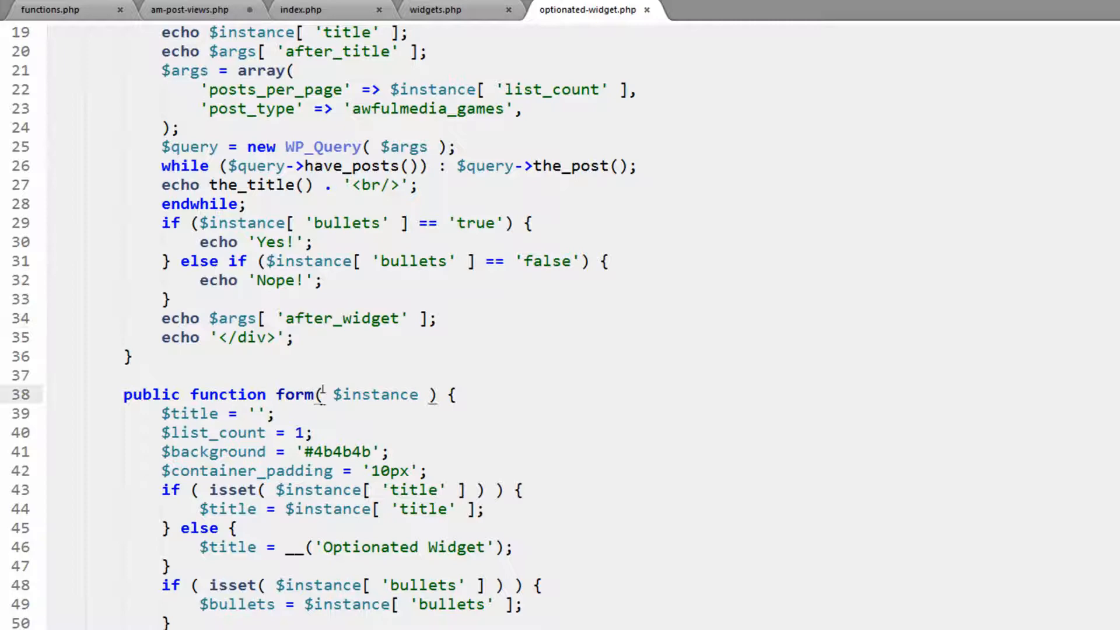
{"action": "scroll", "scroll_direction": "down", "scroll_amount": 3}
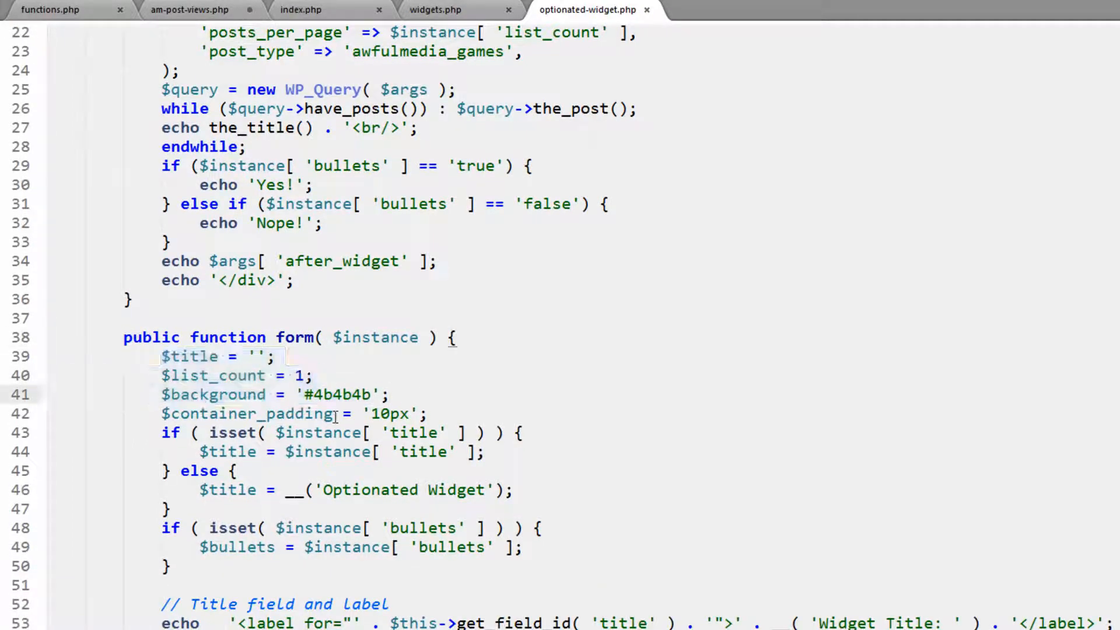
{"action": "scroll", "scroll_direction": "down", "scroll_amount": 3}
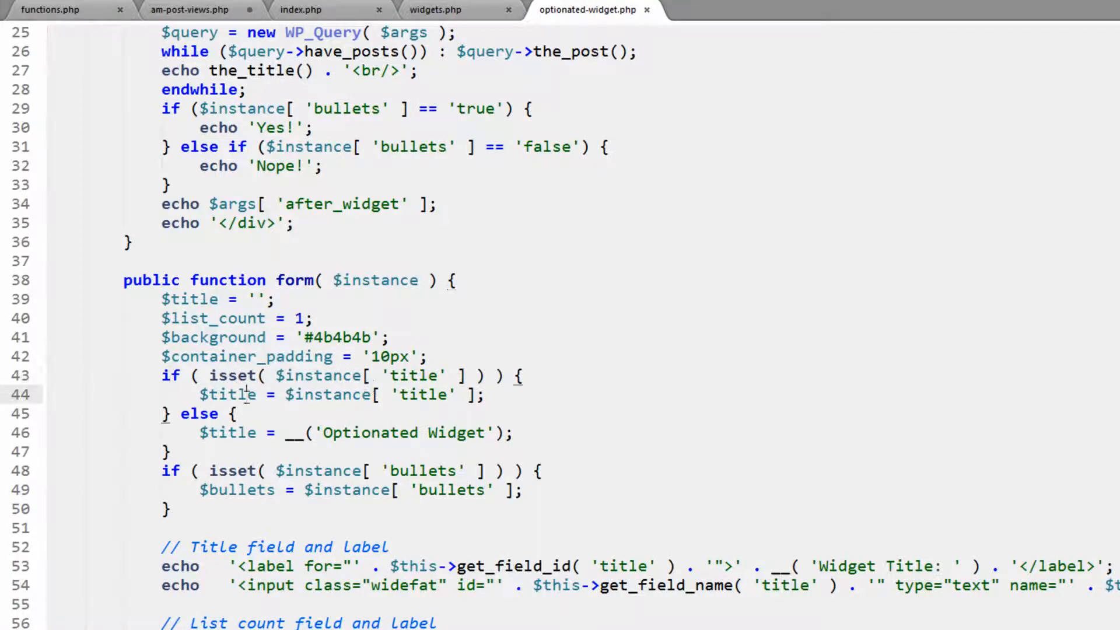
{"action": "double_click", "coordinate": [421, 394]}
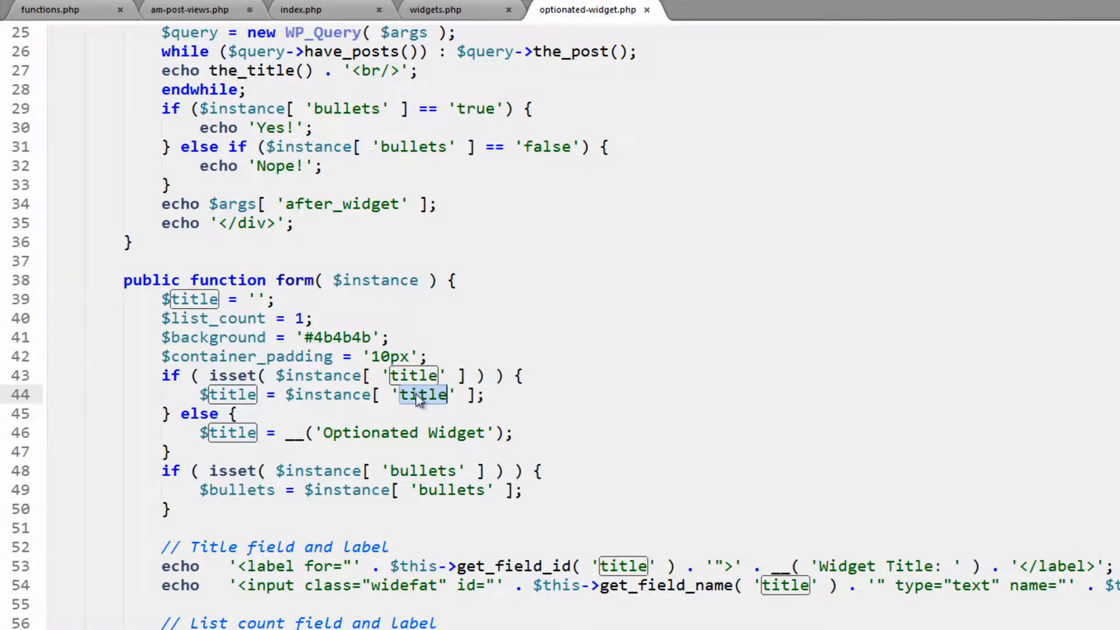
{"action": "scroll", "scroll_direction": "down", "scroll_amount": 3}
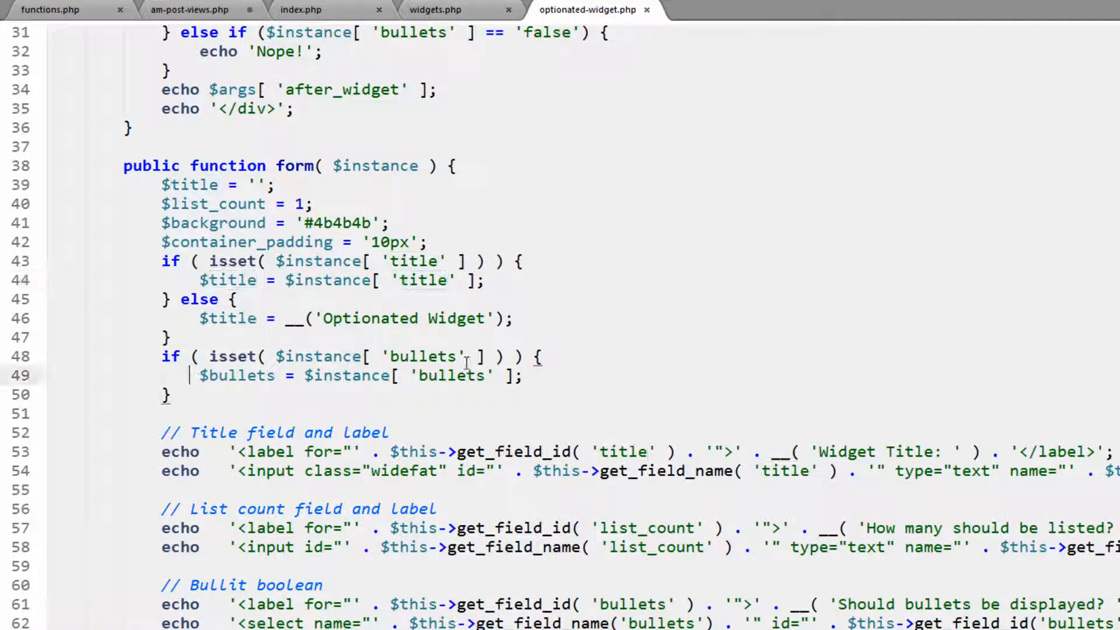
{"action": "scroll", "scroll_direction": "down", "scroll_amount": 3}
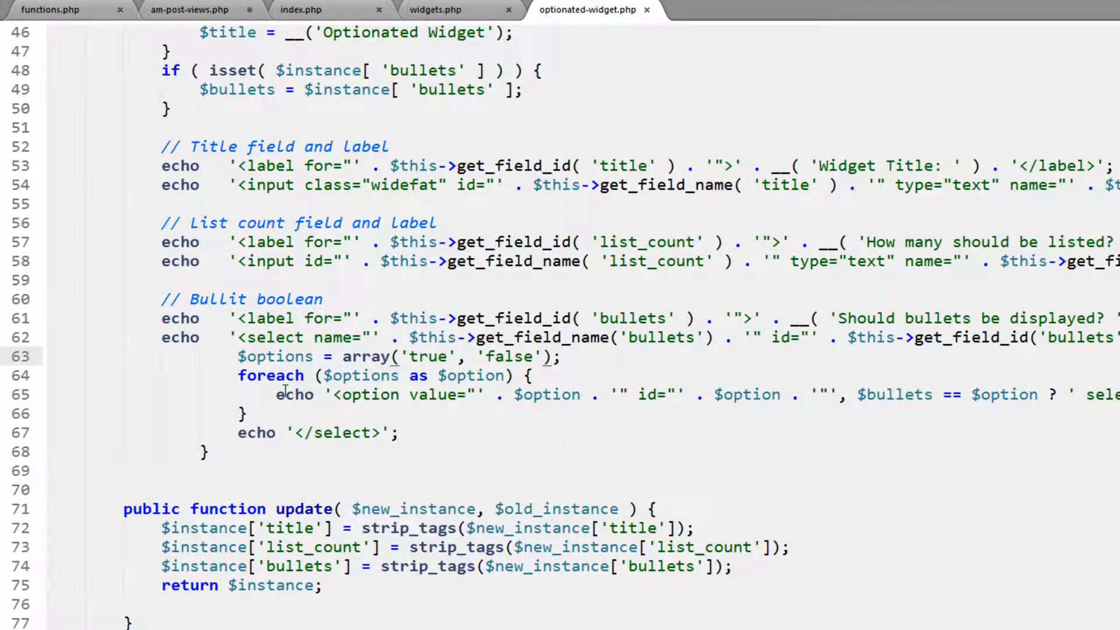
{"action": "double_click", "coordinate": [372, 394]}
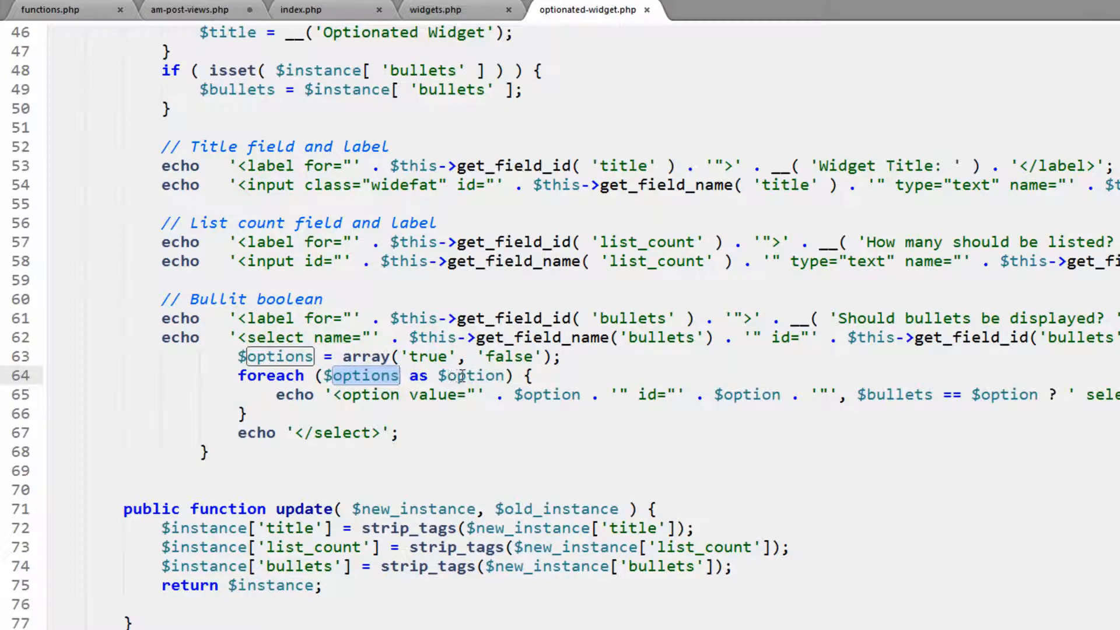
{"action": "double_click", "coordinate": [474, 375]}
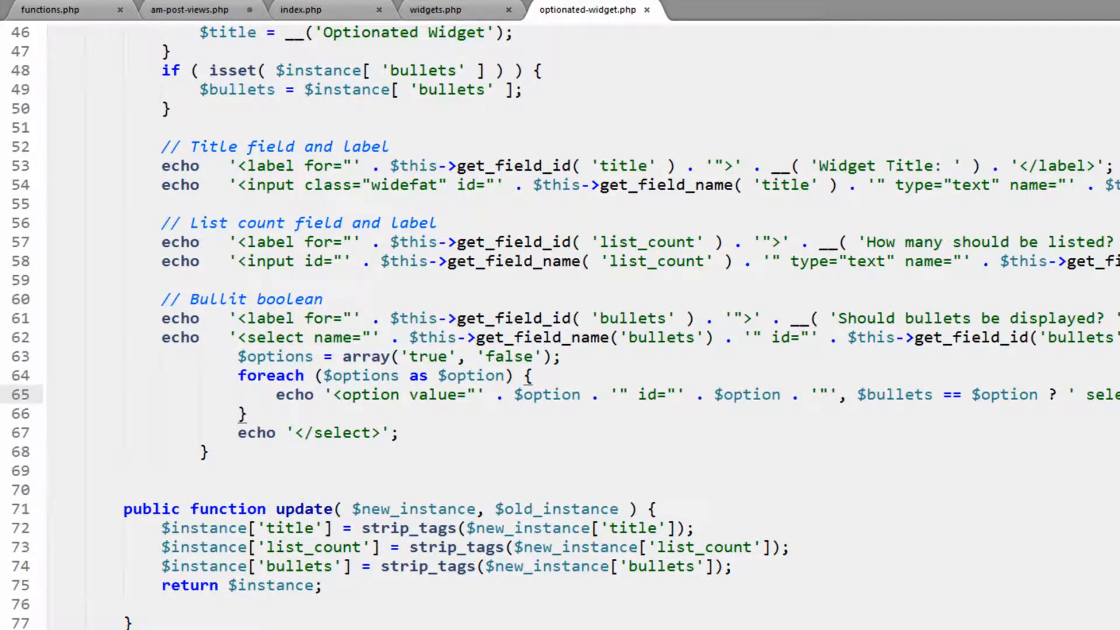
{"action": "scroll", "scroll_direction": "right", "scroll_amount": 3}
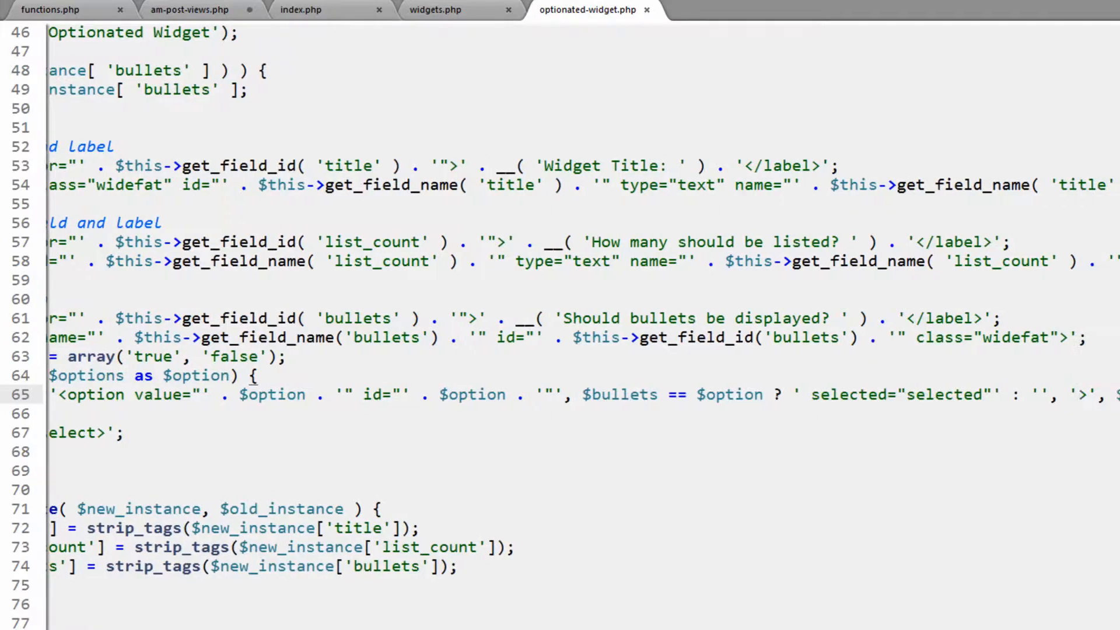
{"action": "double_click", "coordinate": [620, 394]}
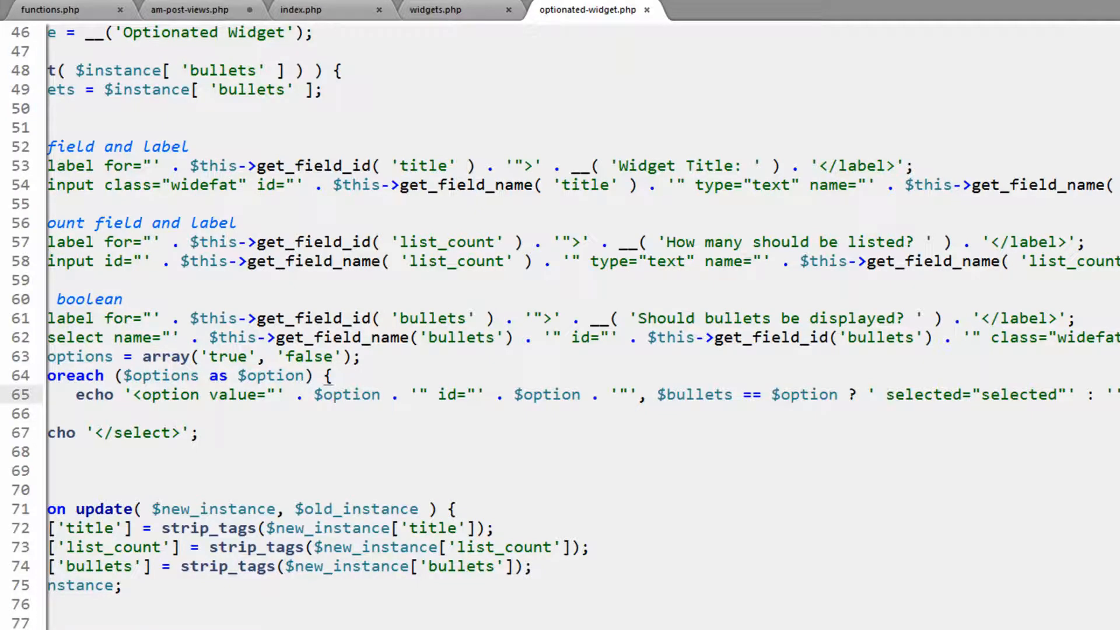
{"action": "double_click", "coordinate": [274, 374]}
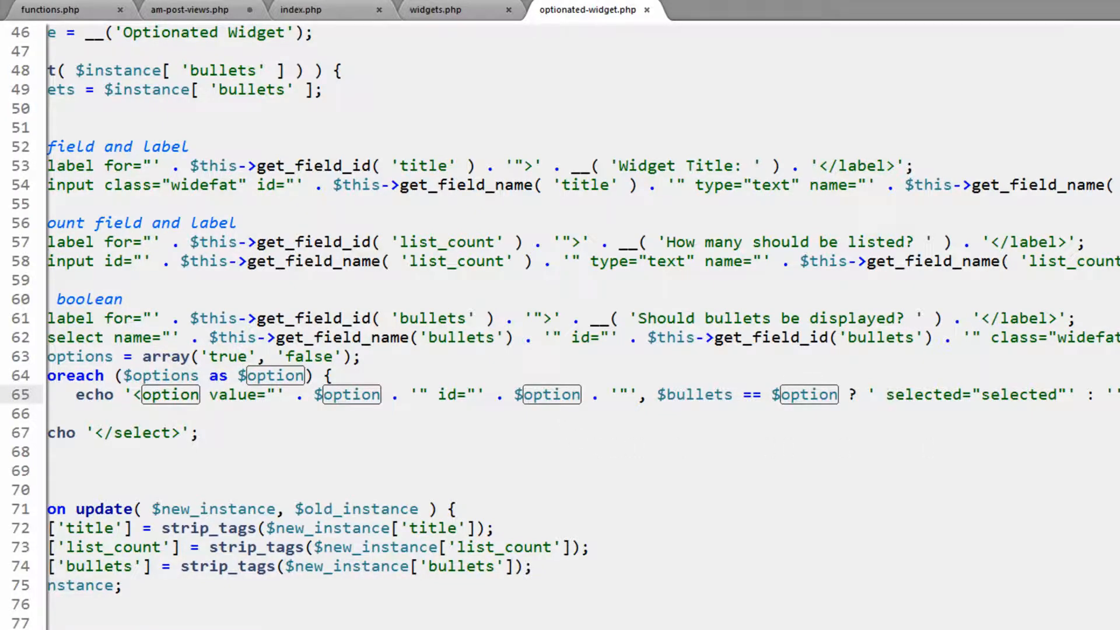
{"action": "left_click", "coordinate": [560, 394]}
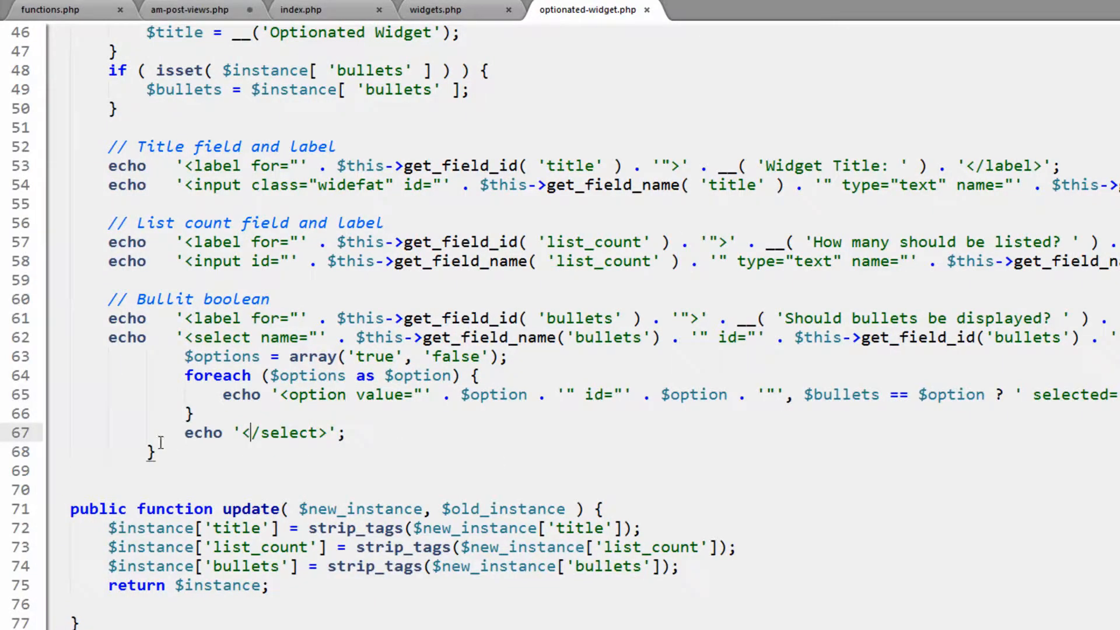
{"action": "scroll", "scroll_direction": "down", "scroll_amount": 3}
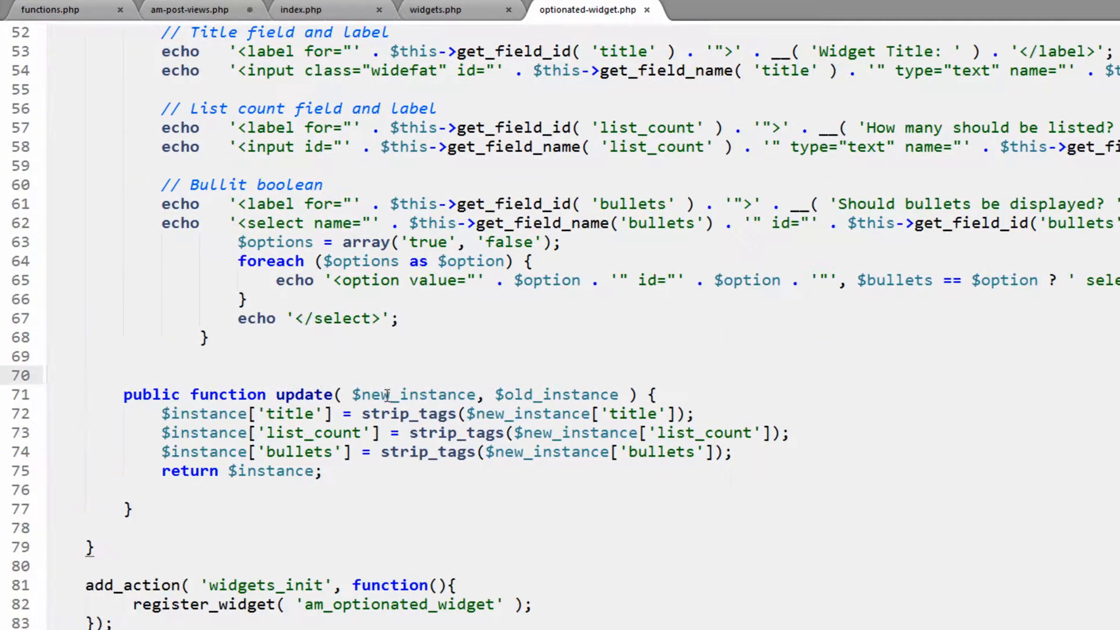
{"action": "double_click", "coordinate": [246, 413]}
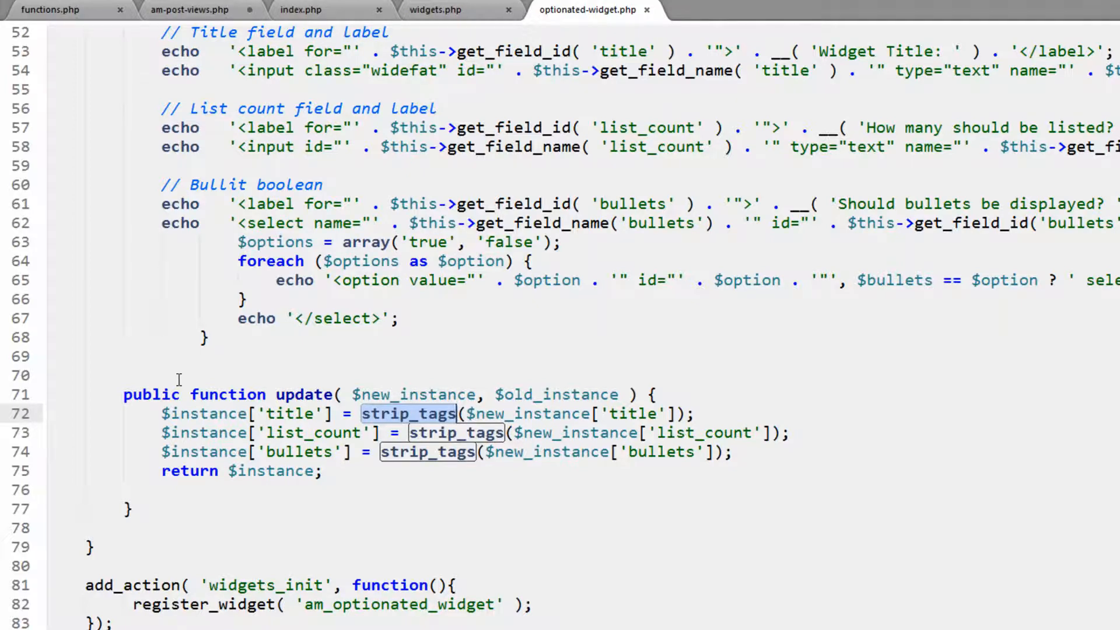
{"action": "mouse_move", "coordinate": [391, 537]}
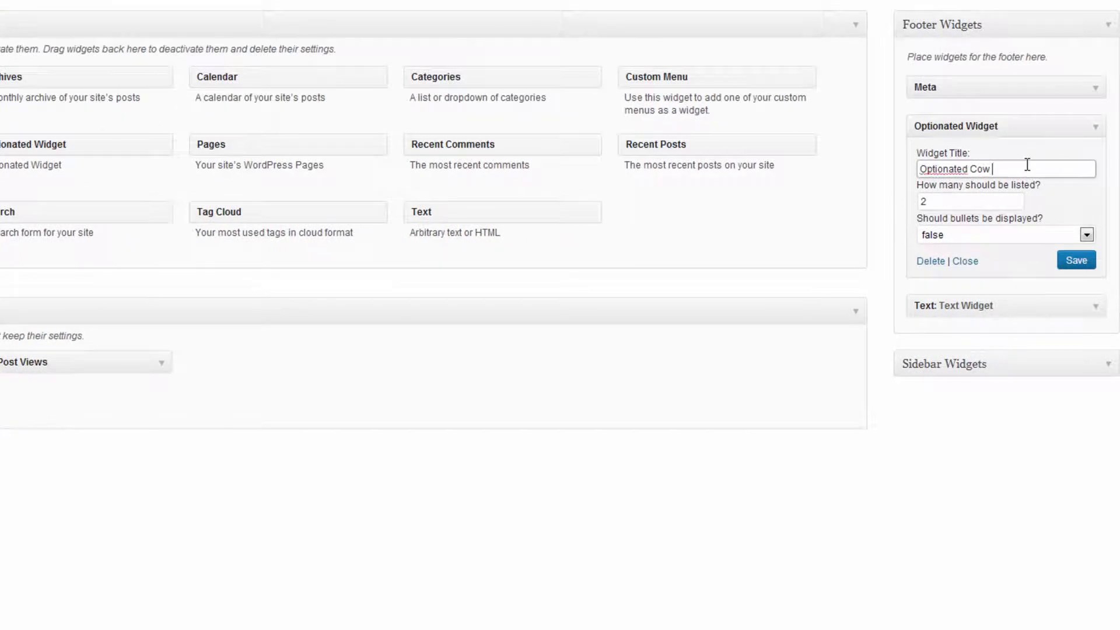
{"action": "type", "text": "<?"}
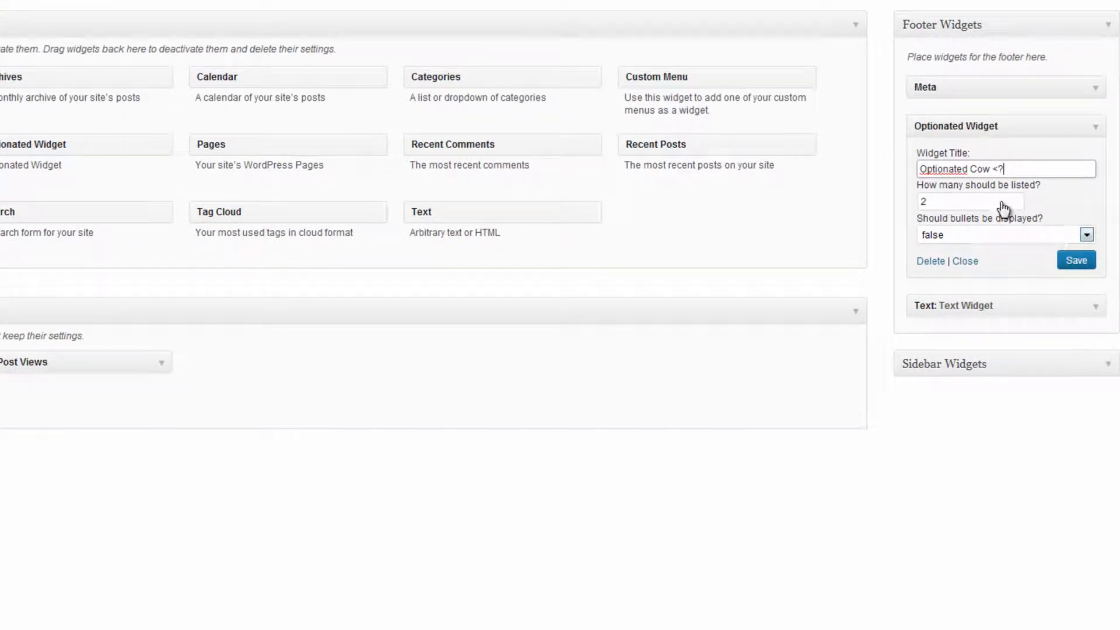
{"action": "key", "text": "Backspace"}
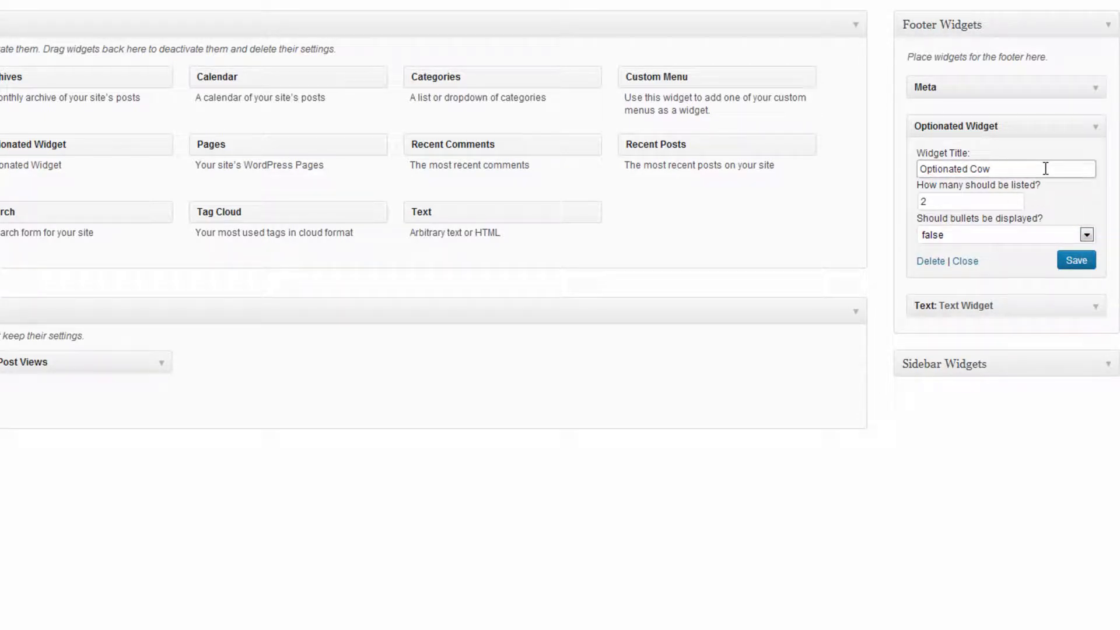
{"action": "type", "text": "?"}
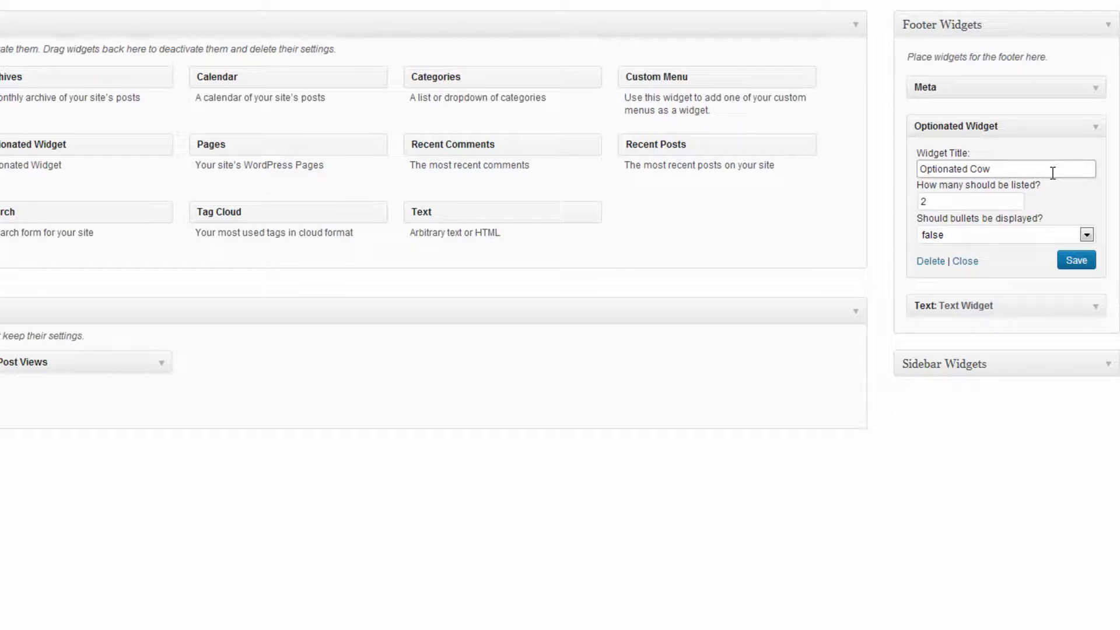
{"action": "type", "text": "<html"}
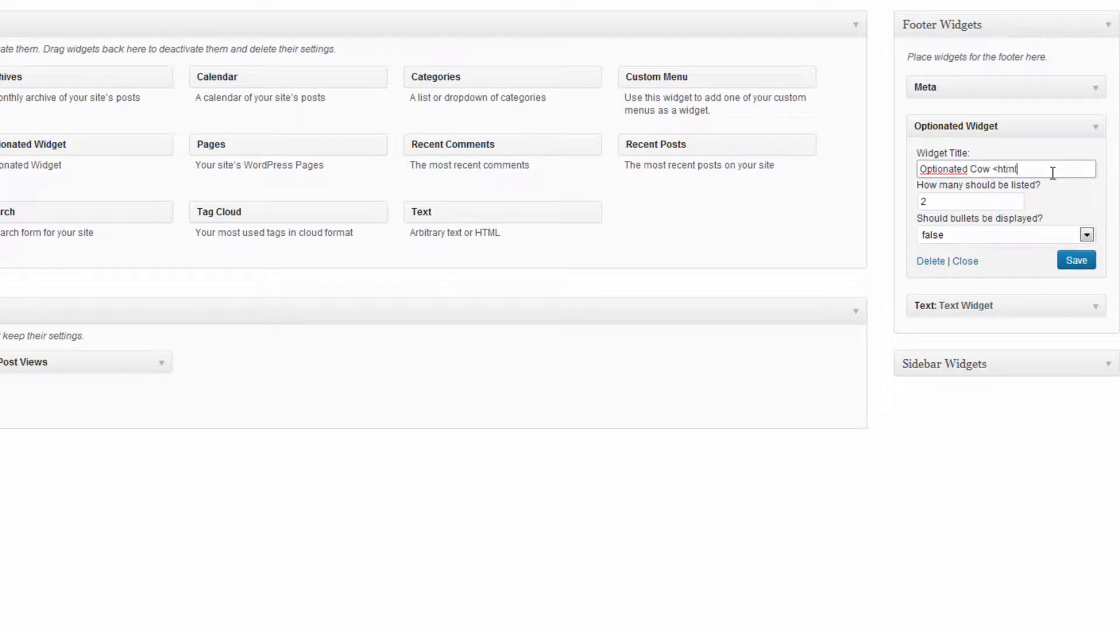
{"action": "key", "text": "BackSpace"}
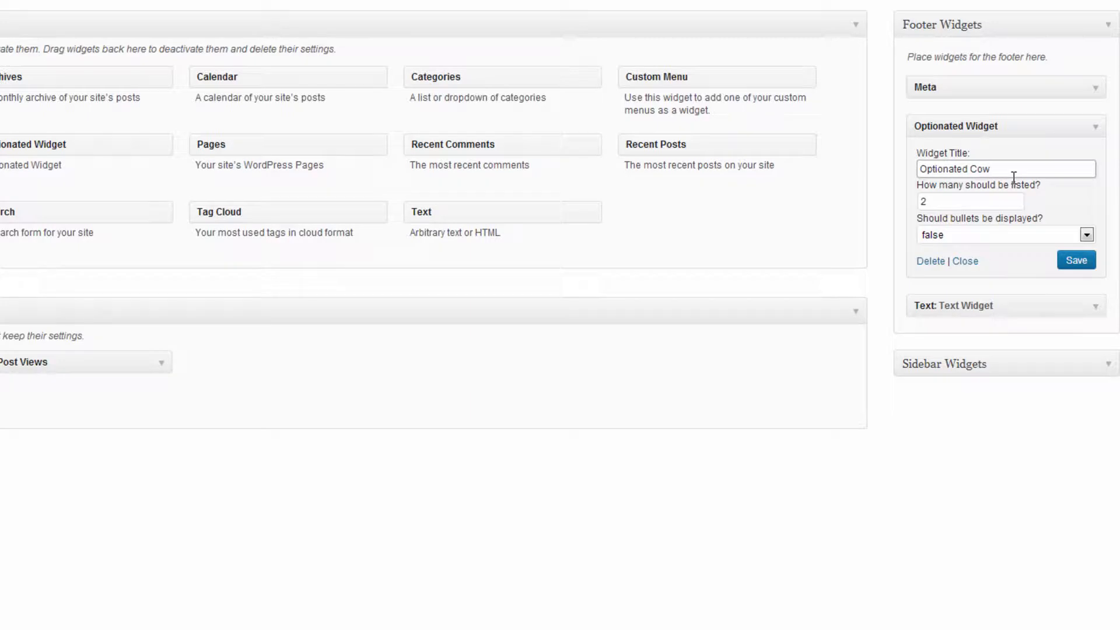
{"action": "left_click", "coordinate": [970, 201]}
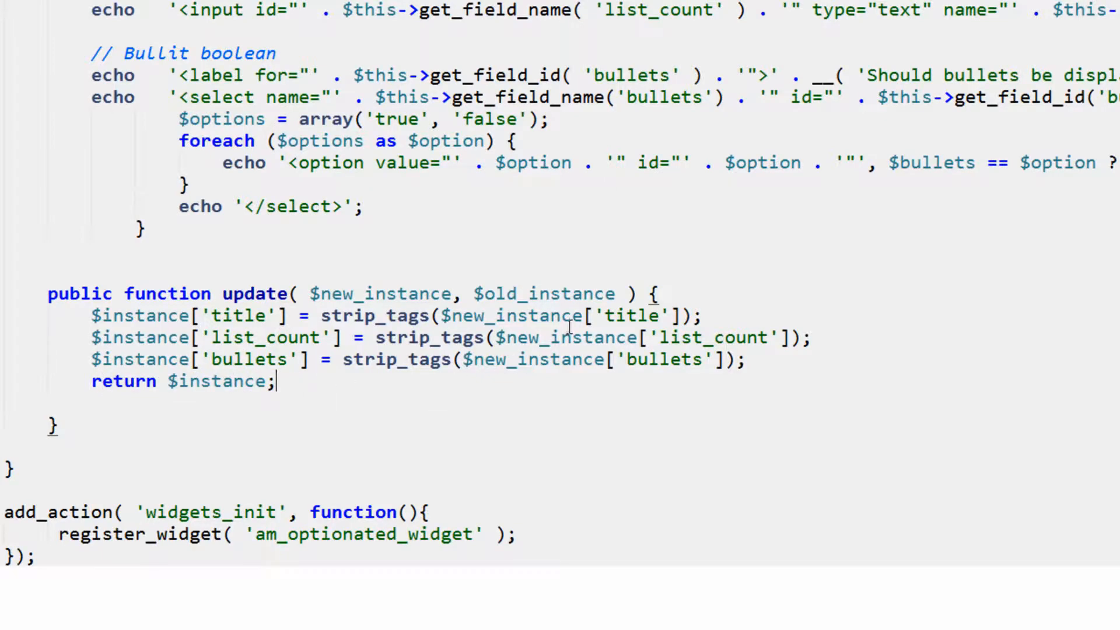
{"action": "double_click", "coordinate": [386, 293]}
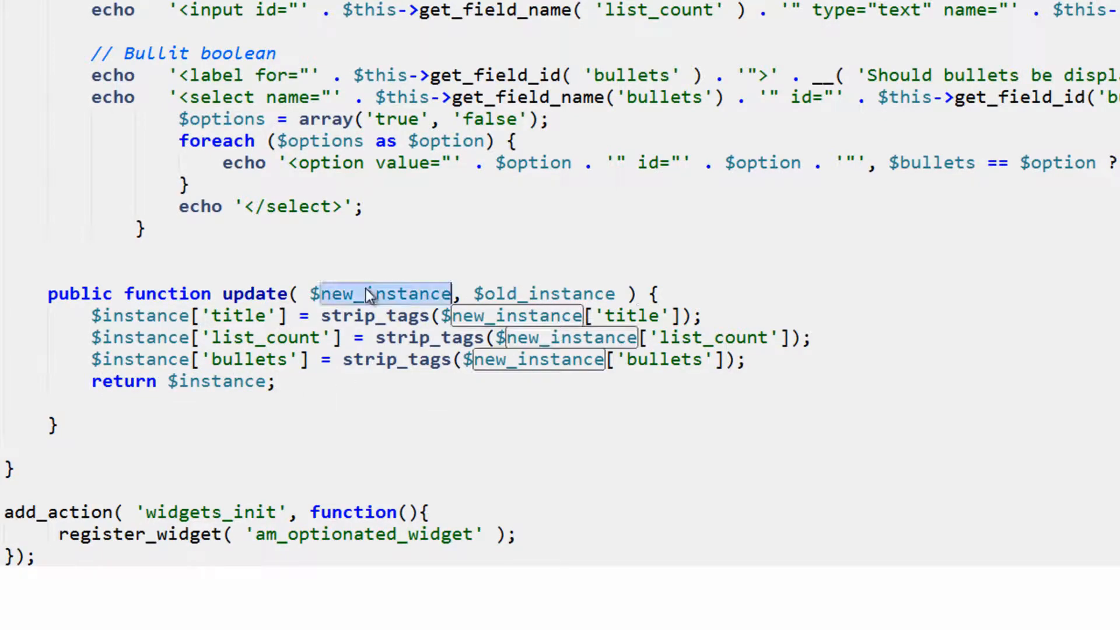
{"action": "mouse_move", "coordinate": [518, 293]}
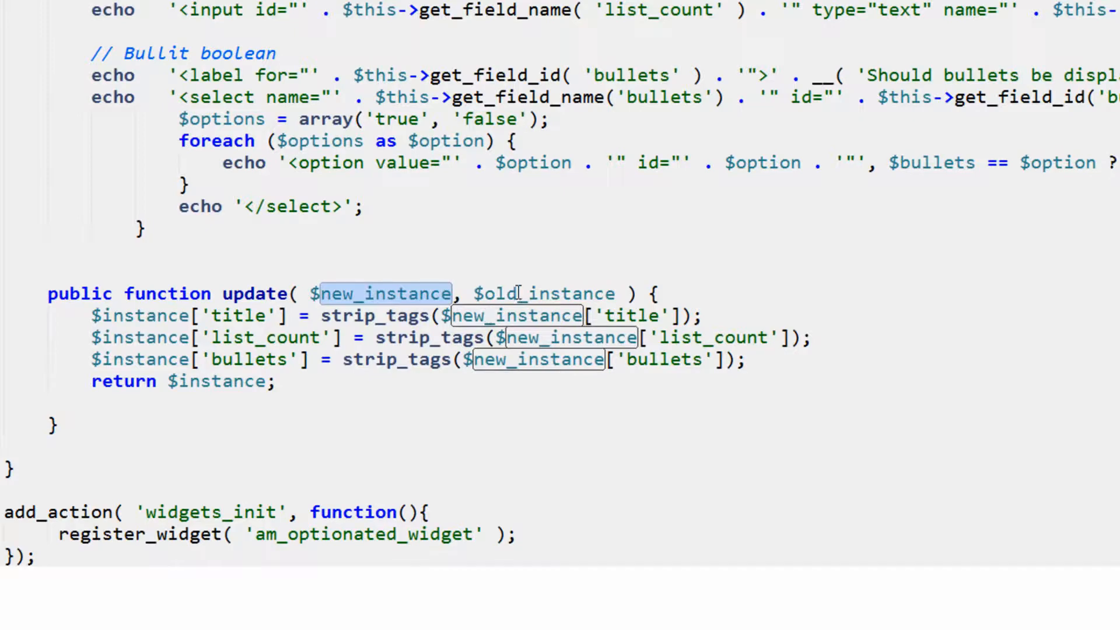
{"action": "double_click", "coordinate": [547, 293]}
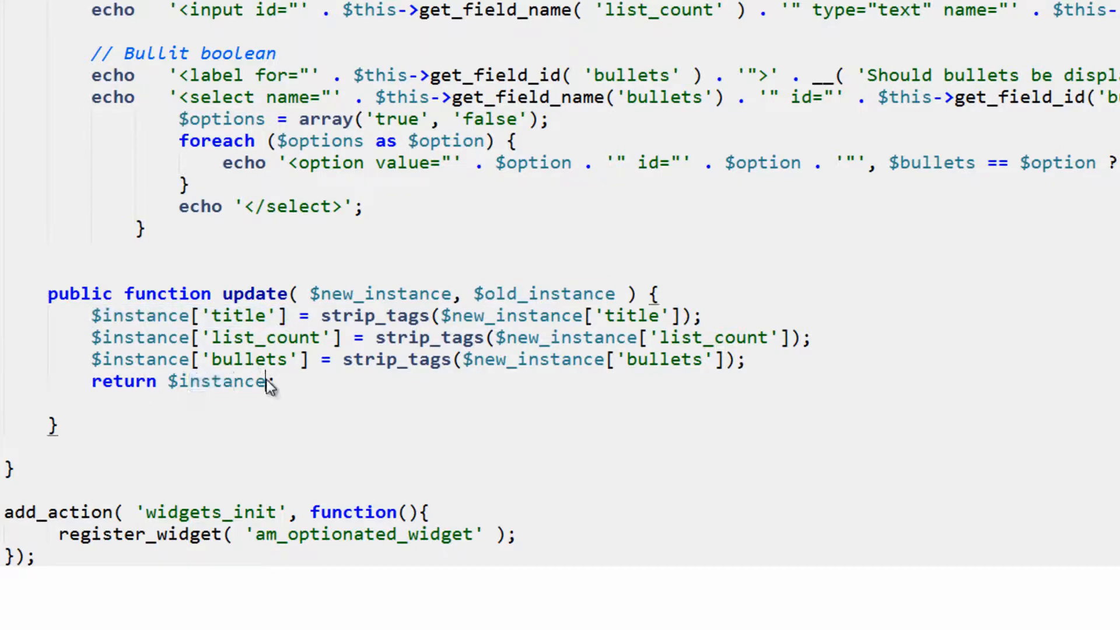
{"action": "scroll", "scroll_direction": "down", "scroll_amount": 3}
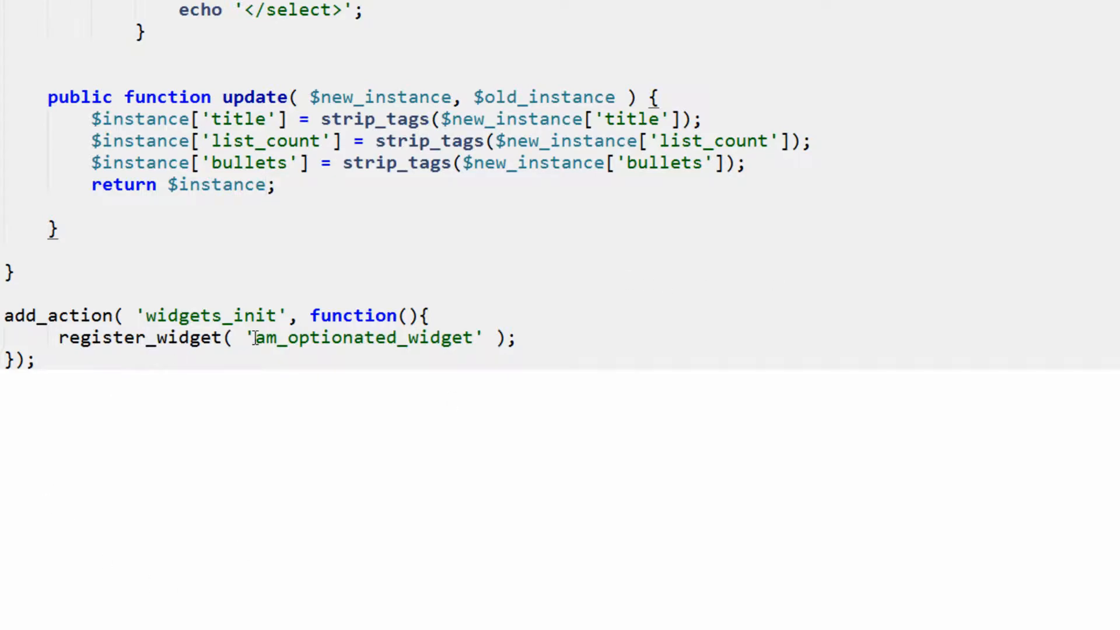
{"action": "double_click", "coordinate": [363, 337]}
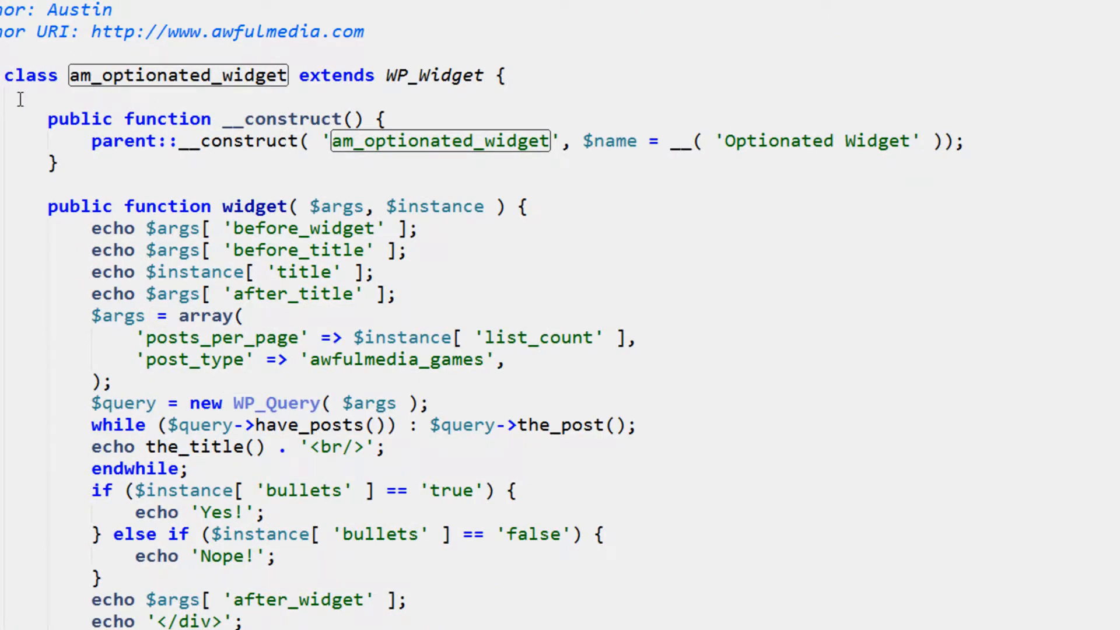
{"action": "scroll", "scroll_direction": "down", "scroll_amount": 3}
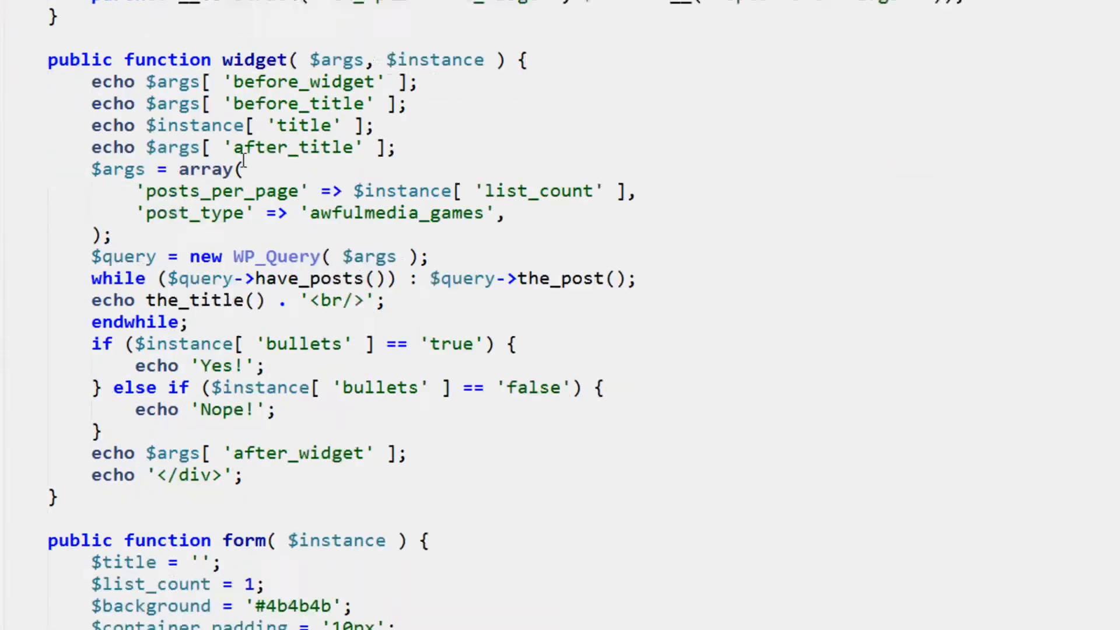
{"action": "scroll", "scroll_direction": "down", "scroll_amount": 3}
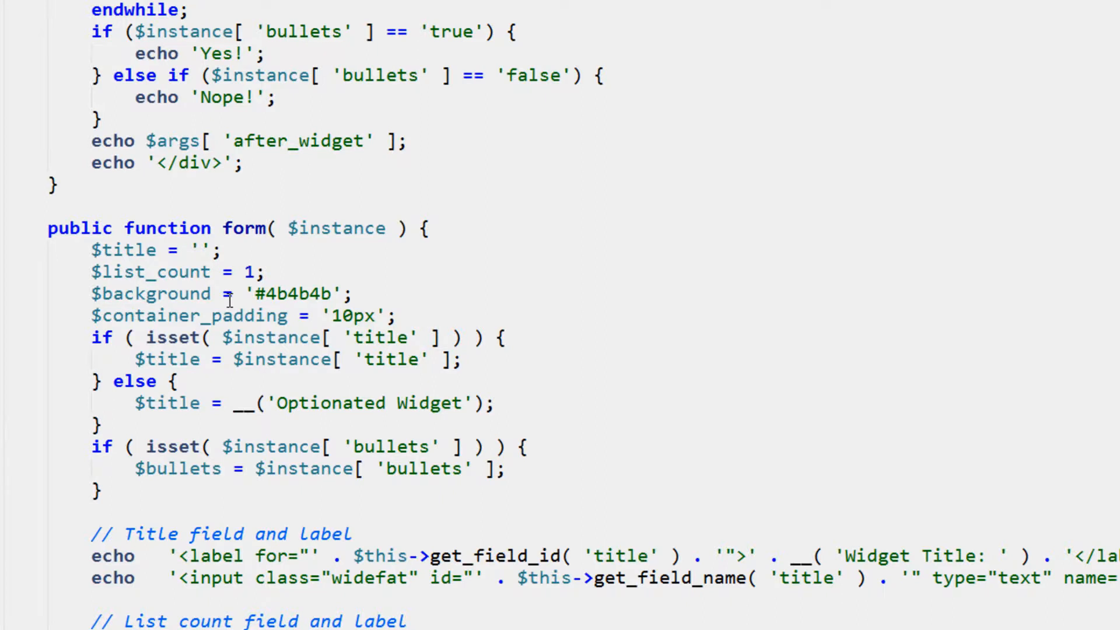
{"action": "scroll", "scroll_direction": "down", "scroll_amount": 3}
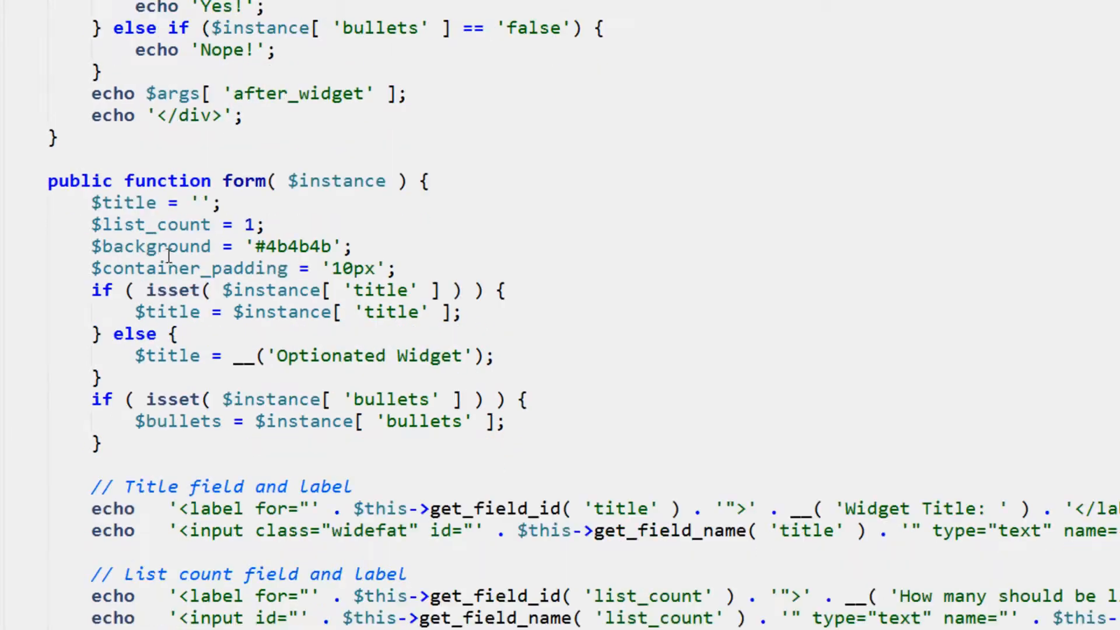
{"action": "scroll", "scroll_direction": "down", "scroll_amount": 3}
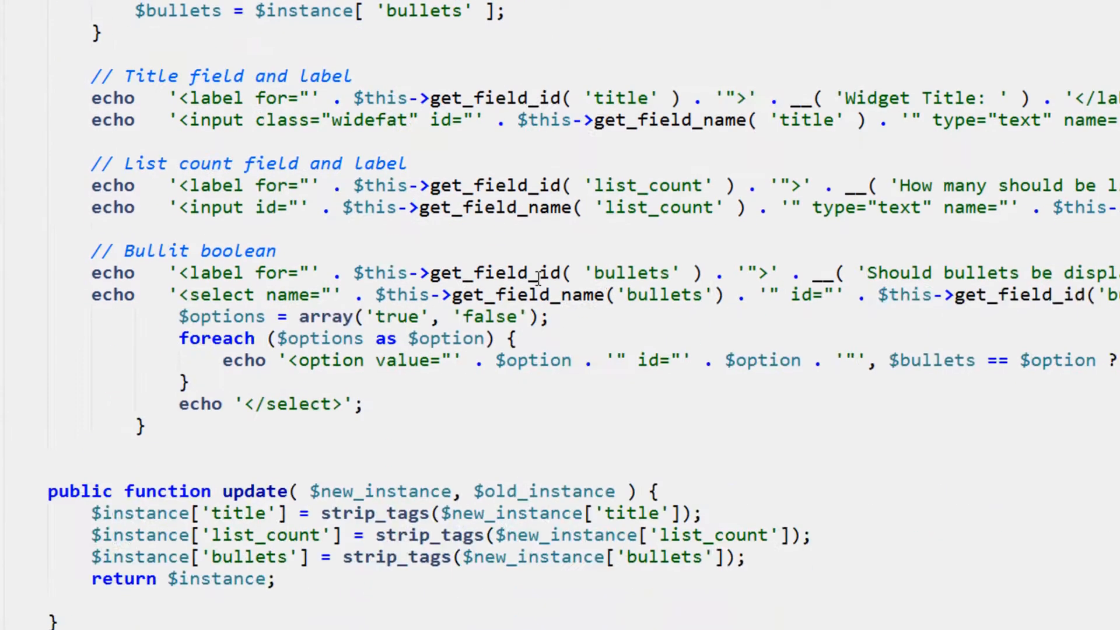